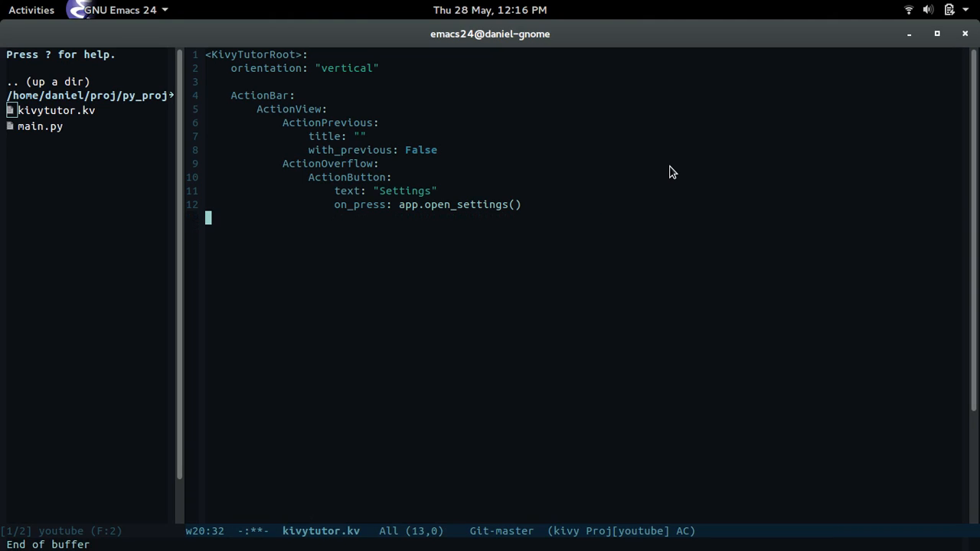
- Add a ScreenManager with id kivy_screen_manger below the ActionBar block
key("Return")
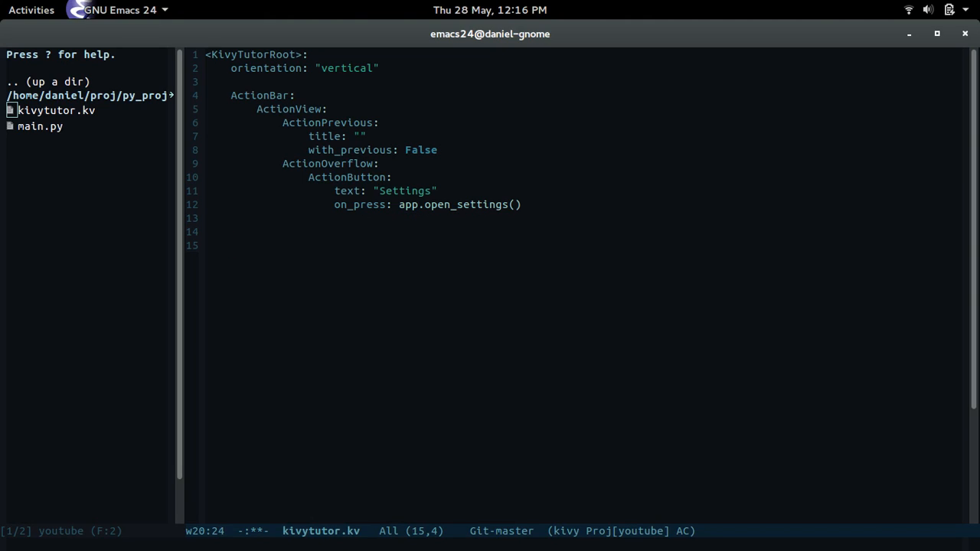
type("ScreenManag")
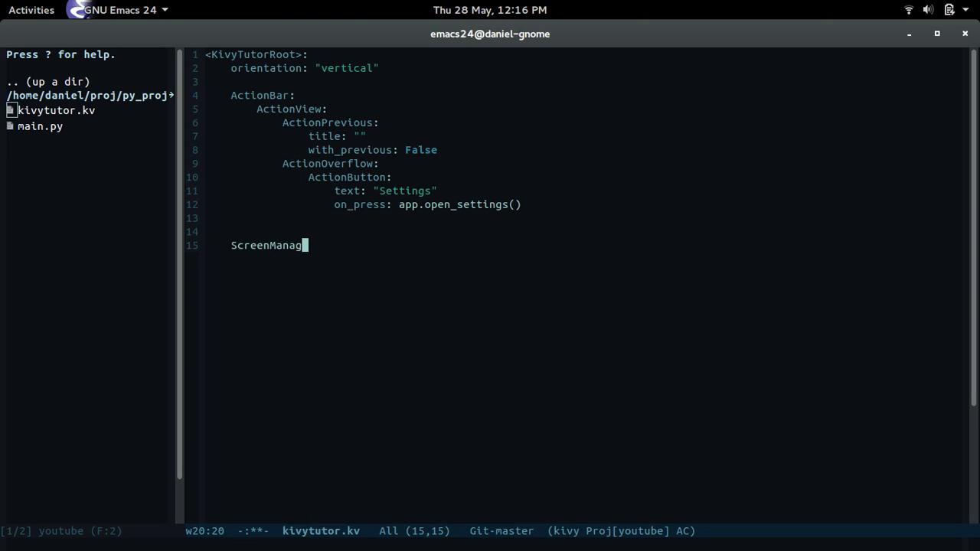
type("er:")
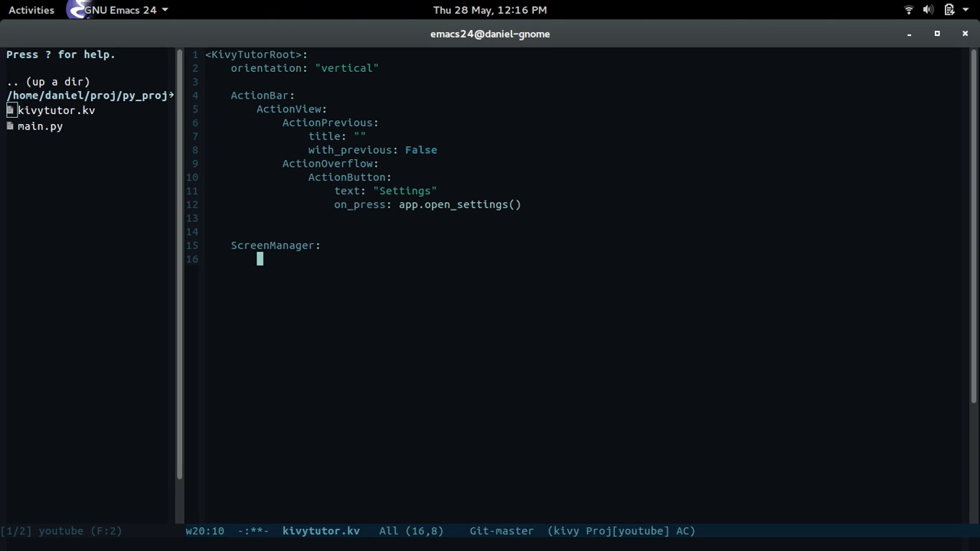
type("id:")
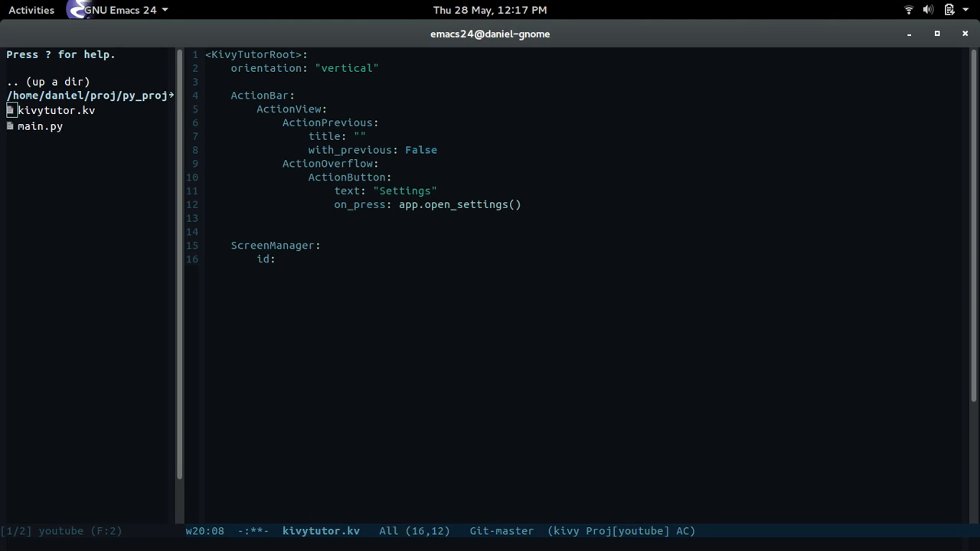
type("kivy_")
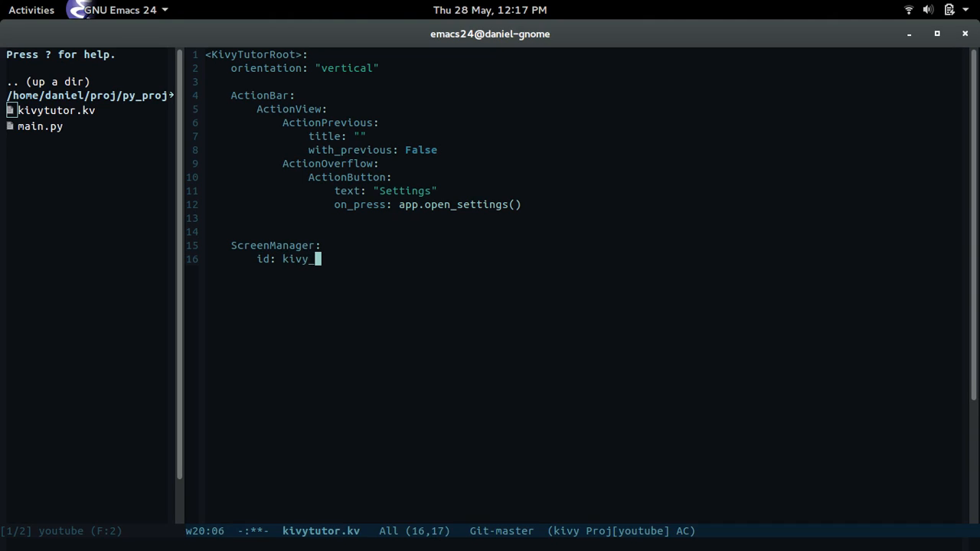
type("sc")
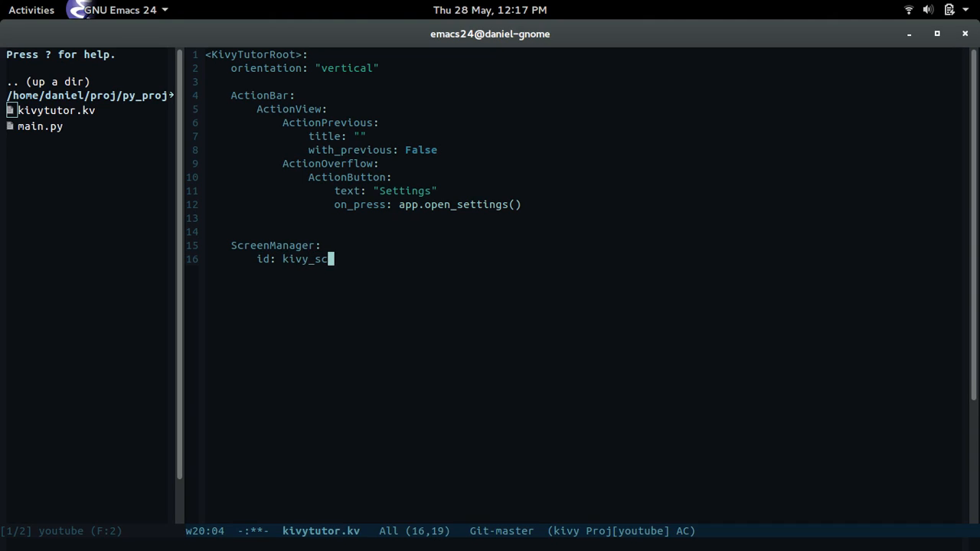
type("reen_manger")
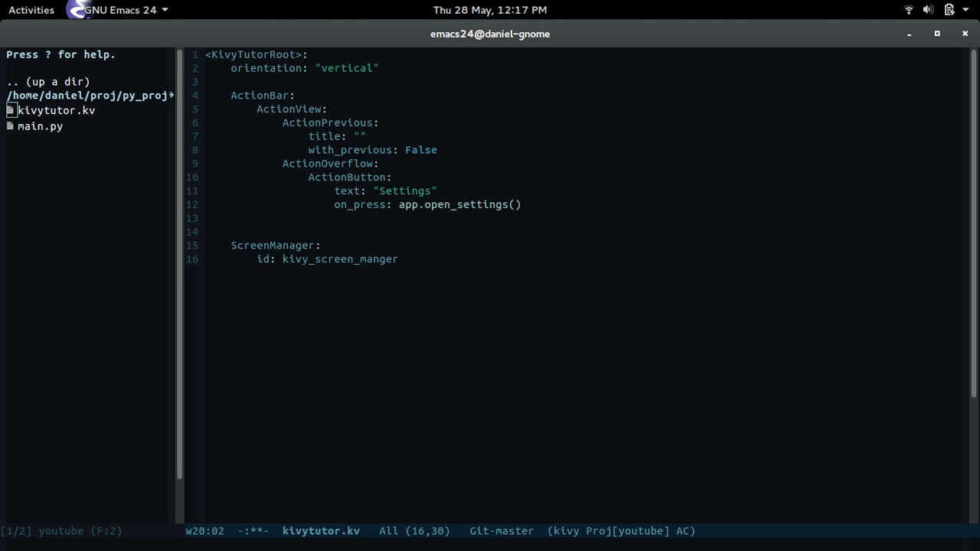
key("Return")
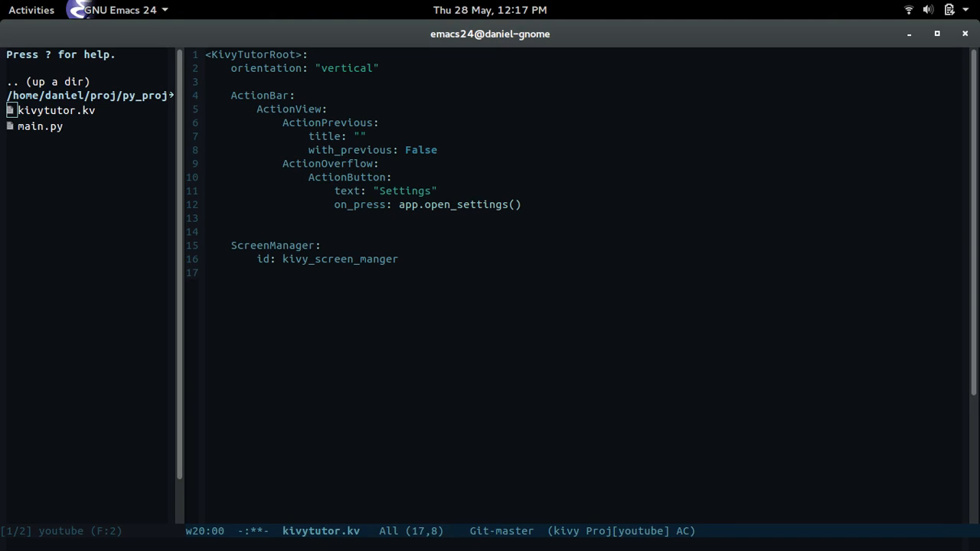
- Nest a StartScreen named "start_screen" inside the ScreenManager
type("St")
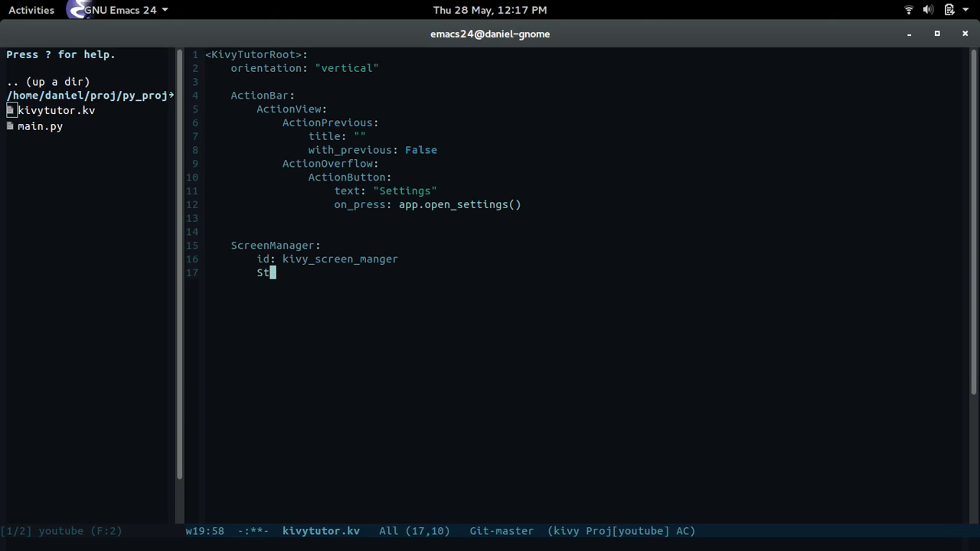
type("artSc")
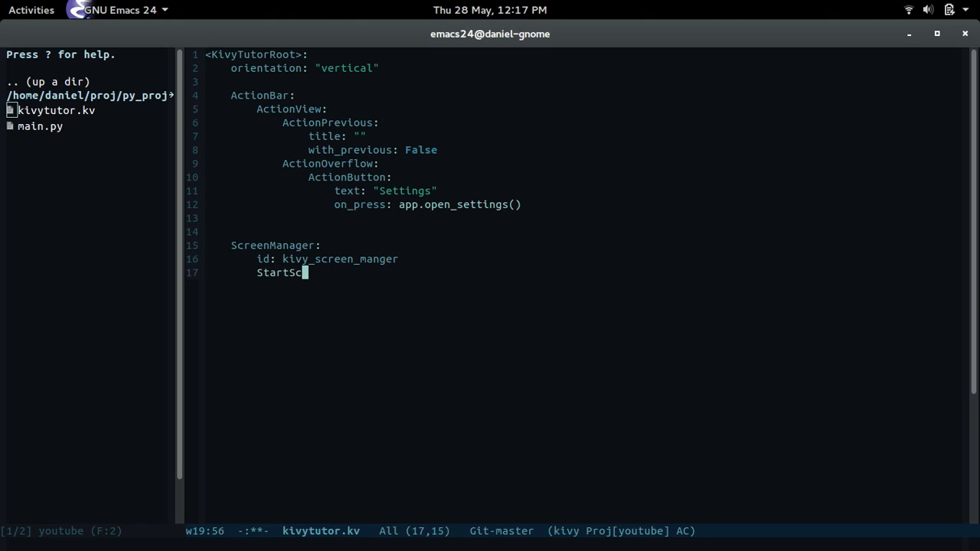
type("reen:")
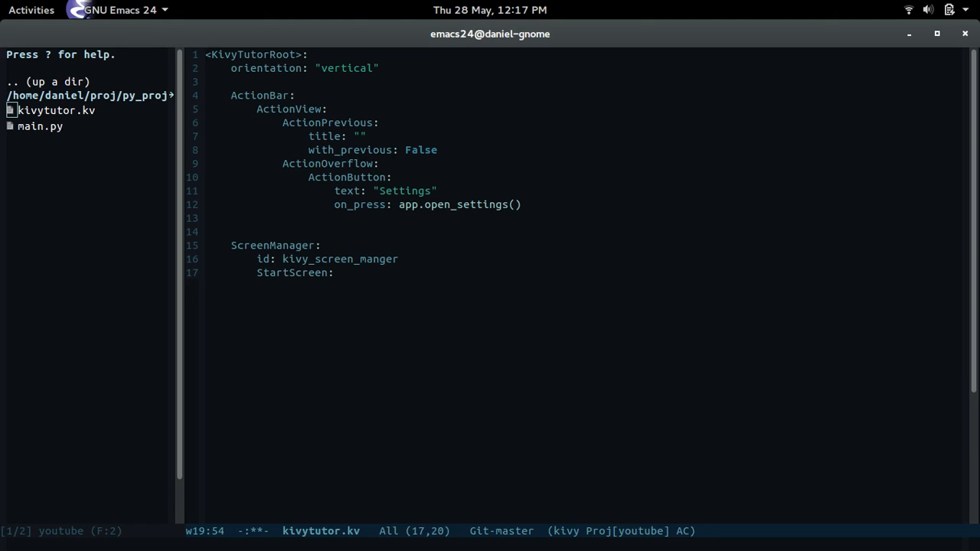
key("Return")
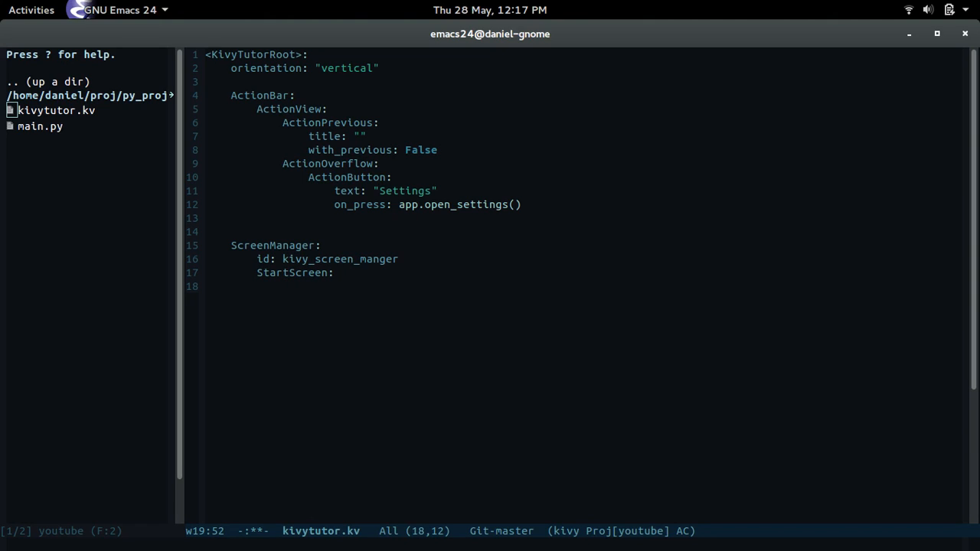
type("name:")
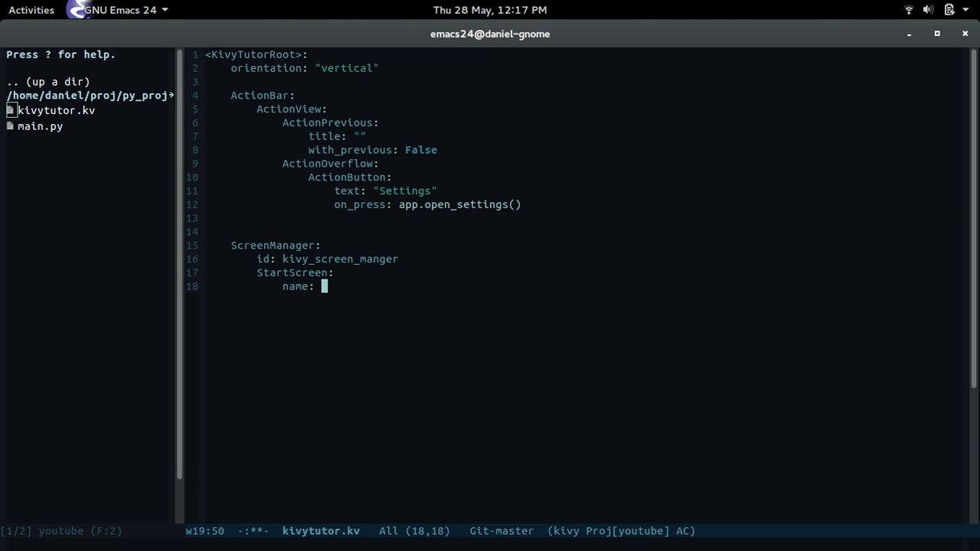
type("\"star\"")
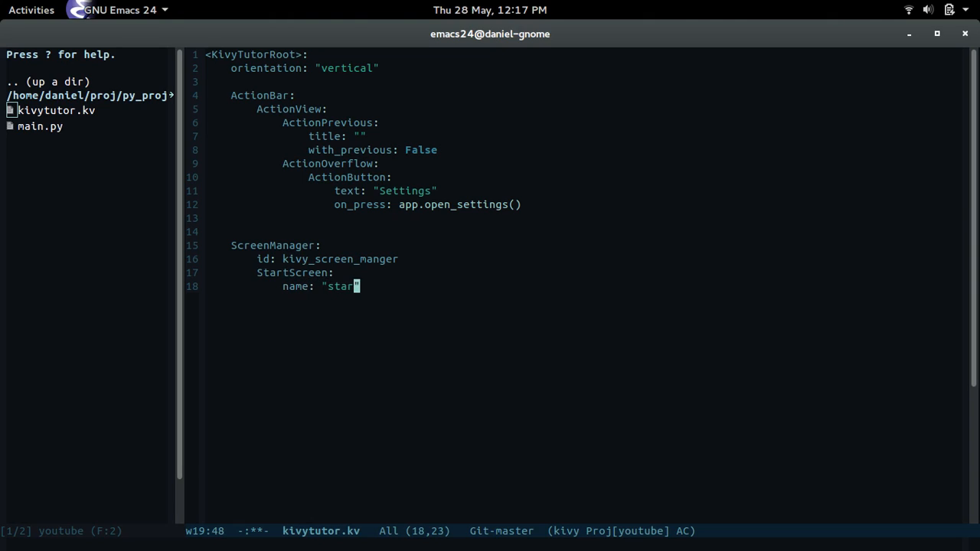
type("t_screen")
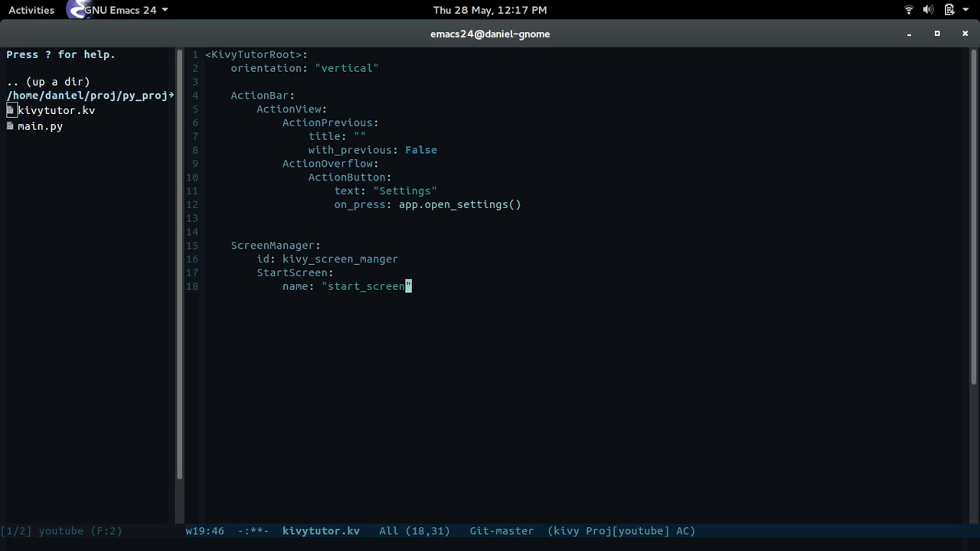
key("Return")
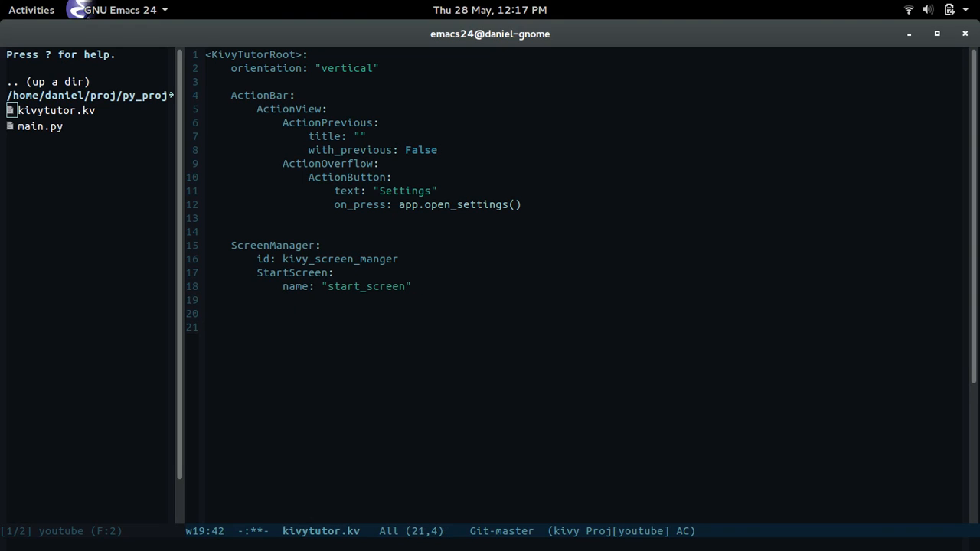
- Add the <StartScreen@Screen>: rule header below the ScreenManager block
type("<St")
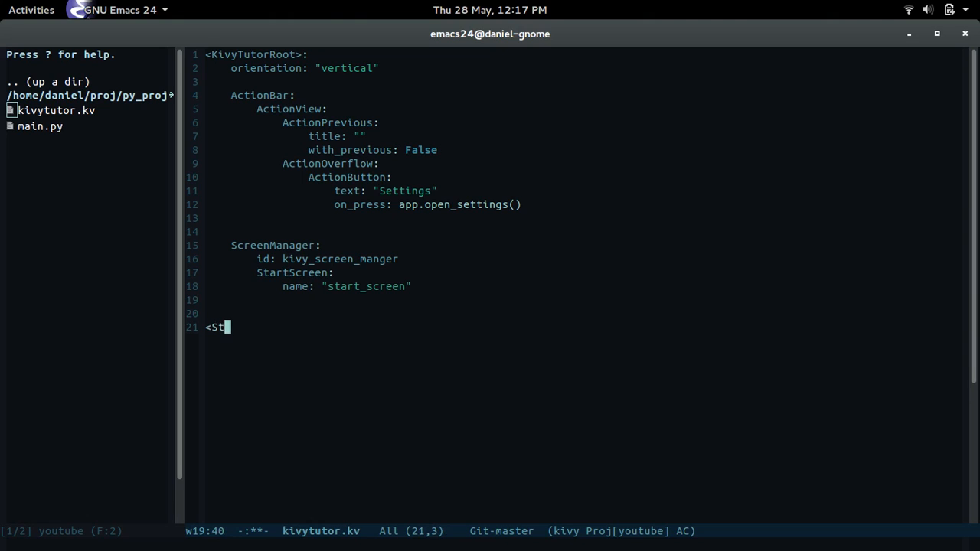
type("artScr")
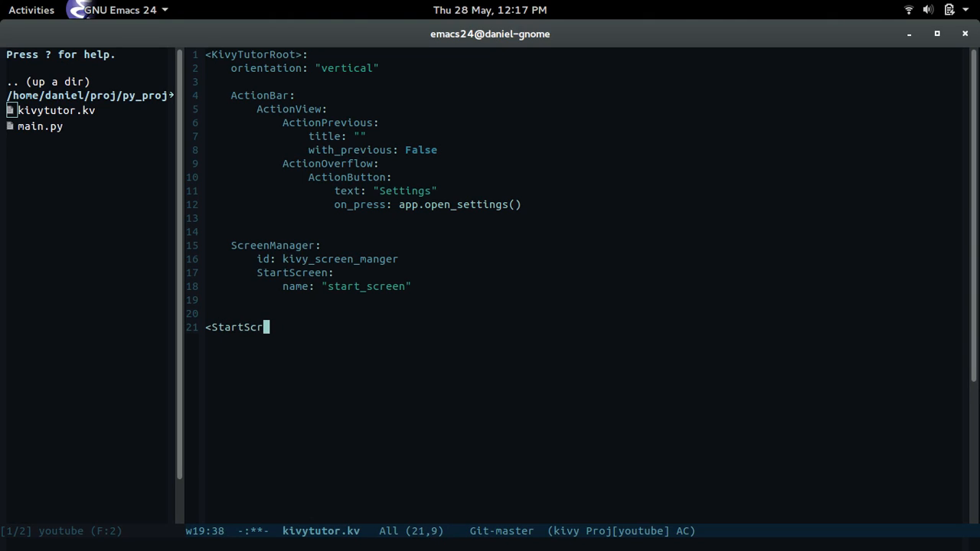
type("een")
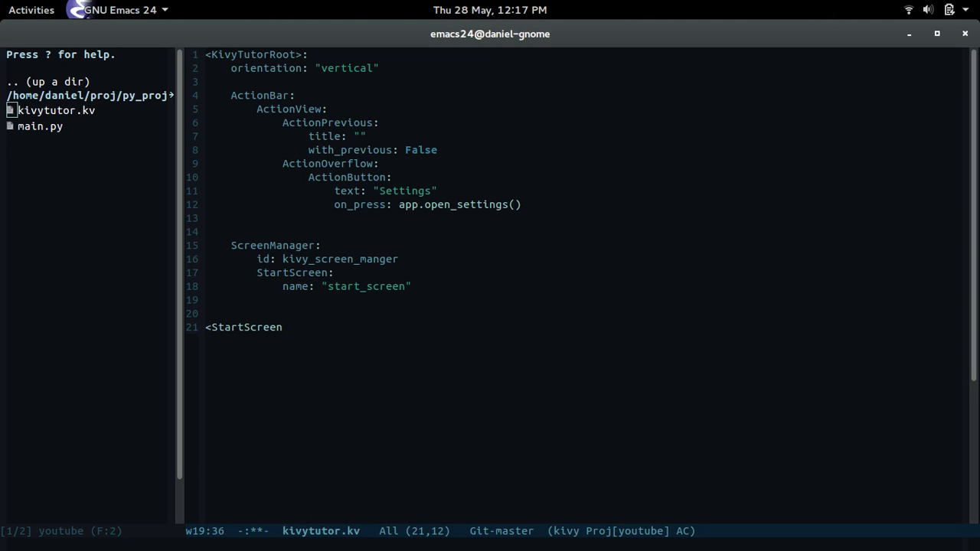
type("@Sc")
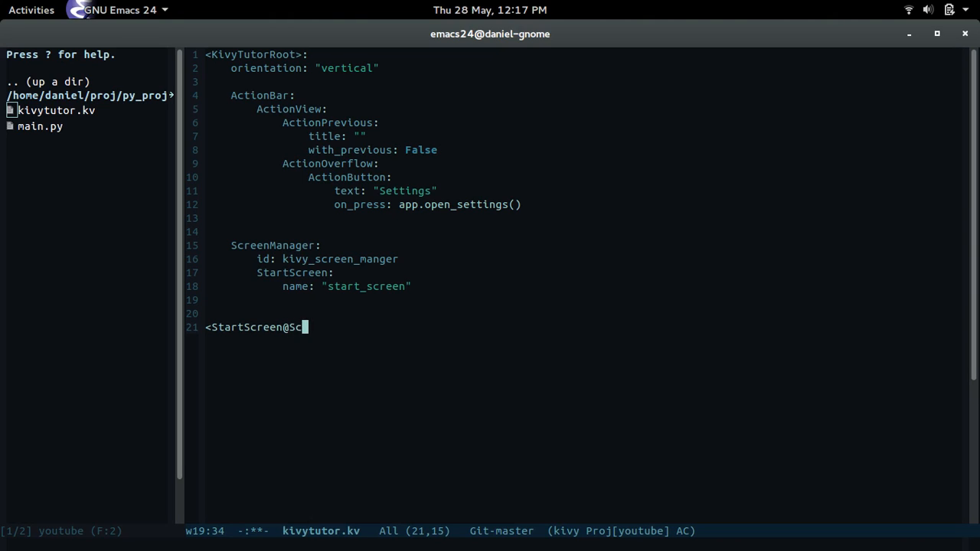
type("reen>")
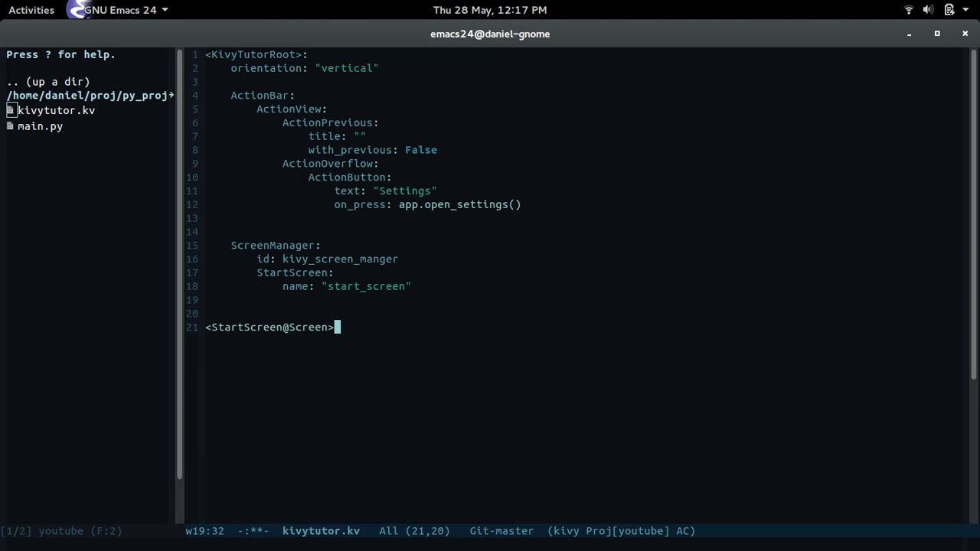
type(":")
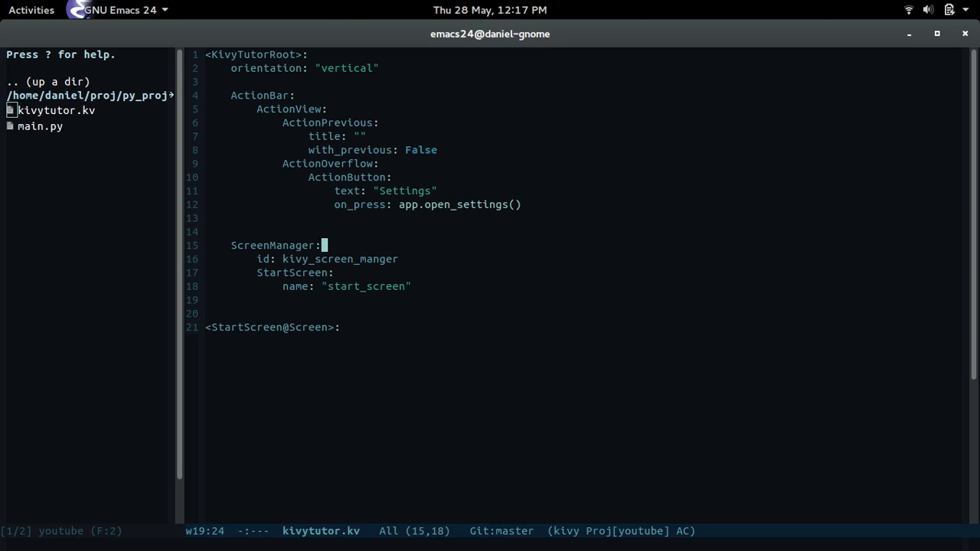
- Start an indented line beneath the <StartScreen@Screen>: header
key("left")
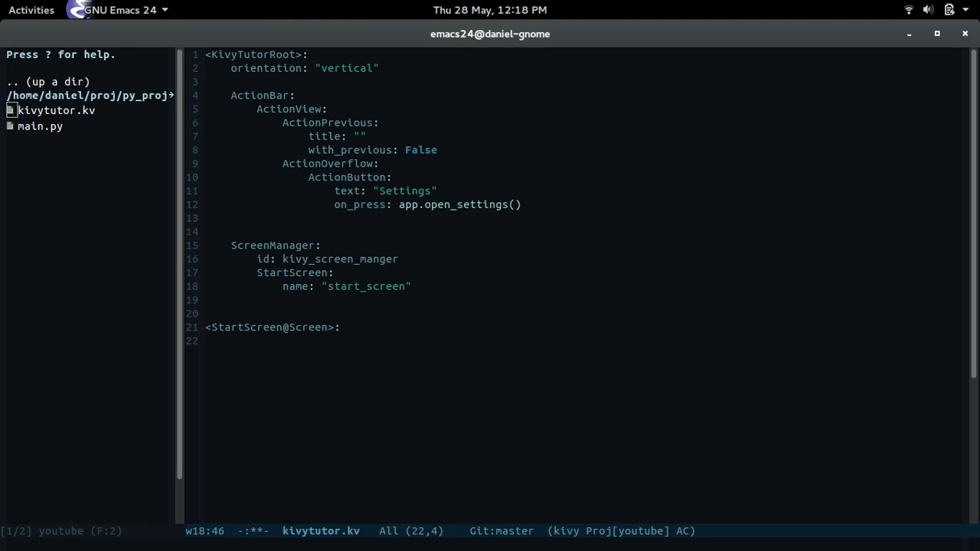
- Add a BoxLayout to StartScreen with a # Settings comment inside it
type("BoxLay")
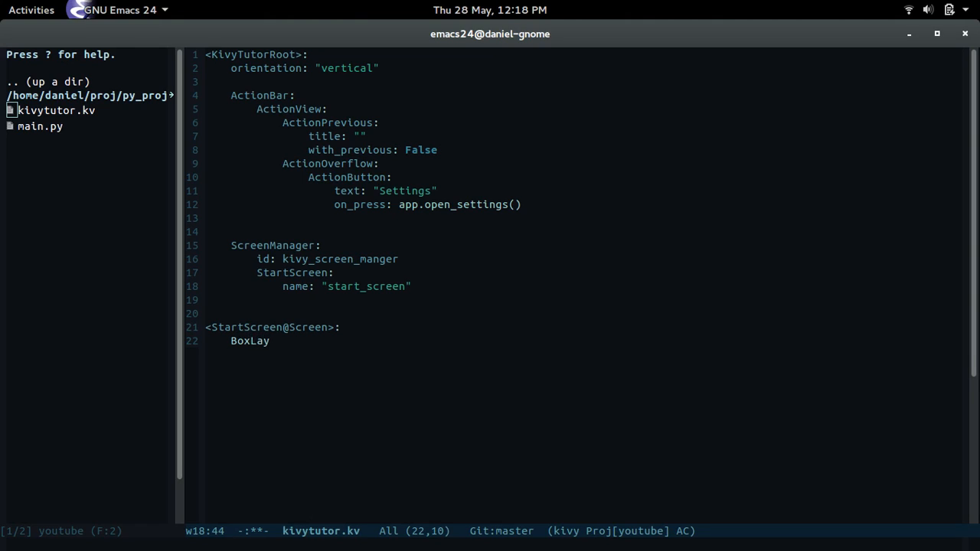
type("out:")
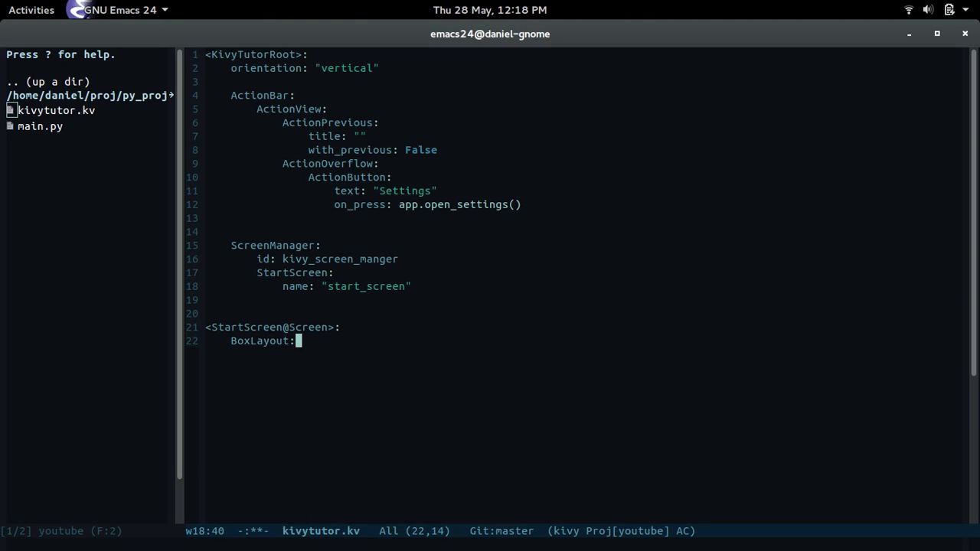
key("Return")
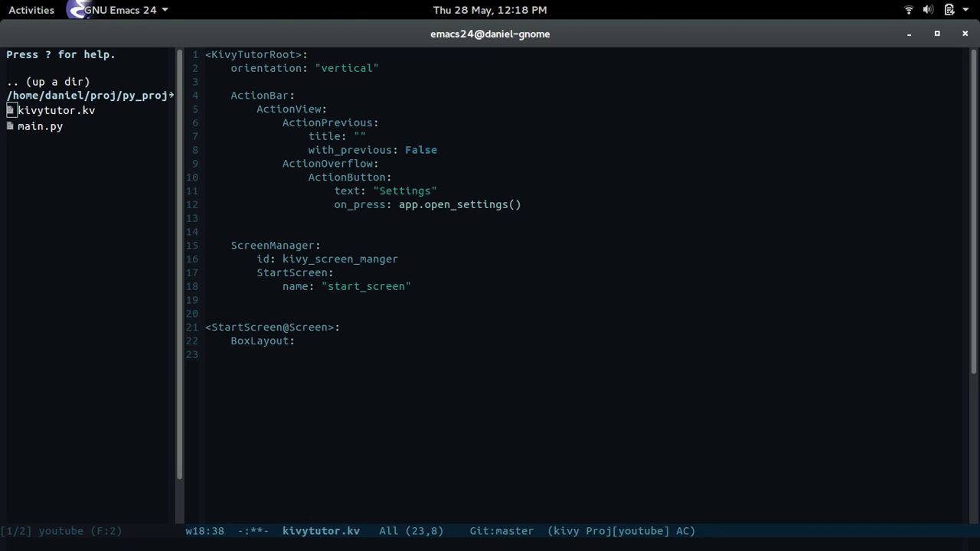
type("#")
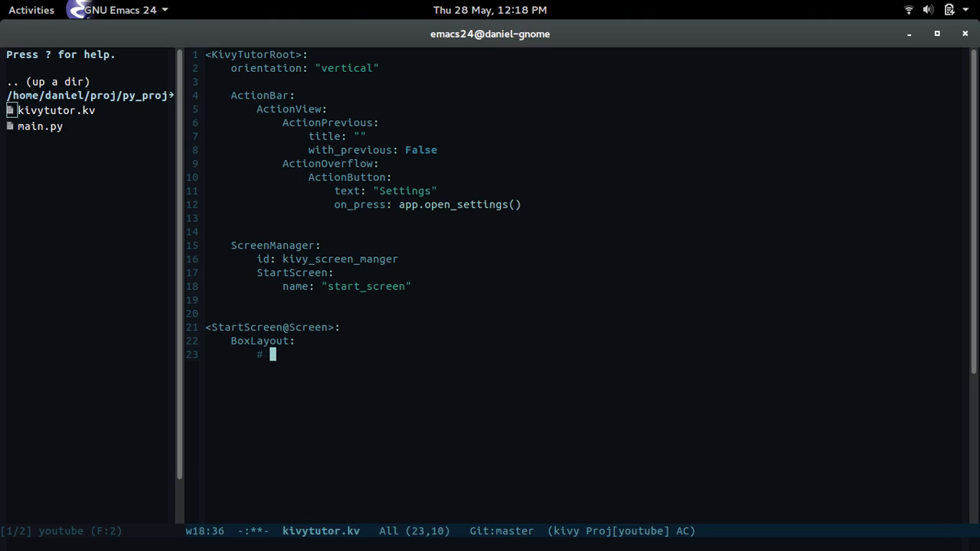
type("Settings")
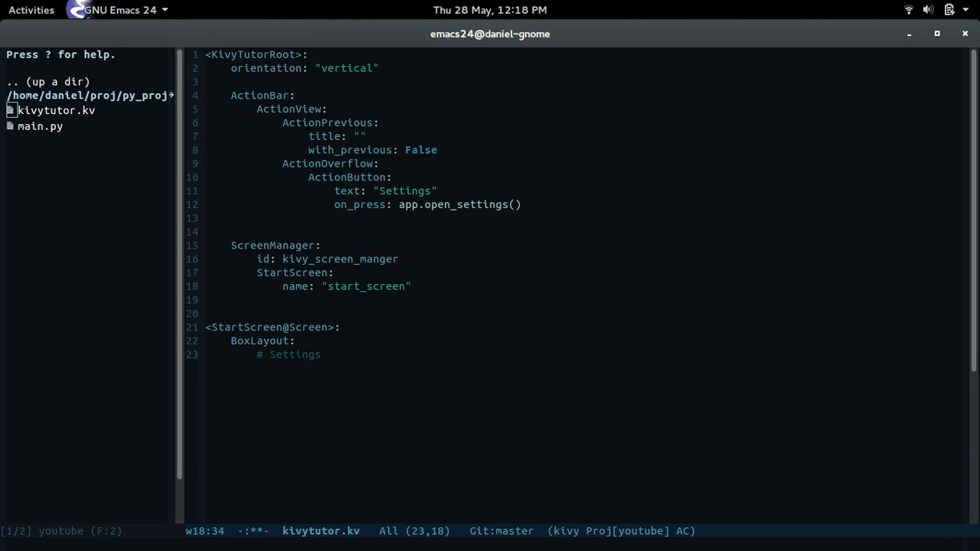
key("Return")
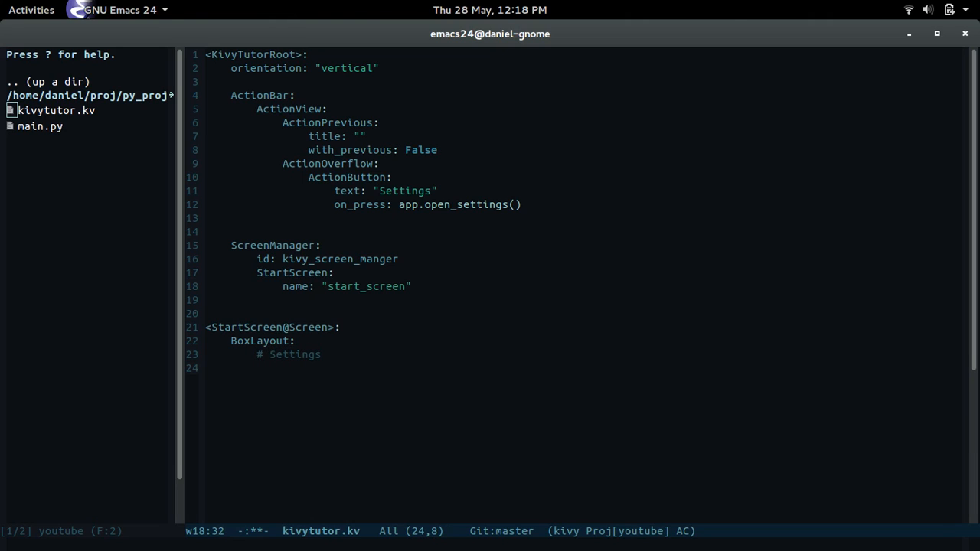
- Set the BoxLayout orientation to "vertical"
type("orientation:")
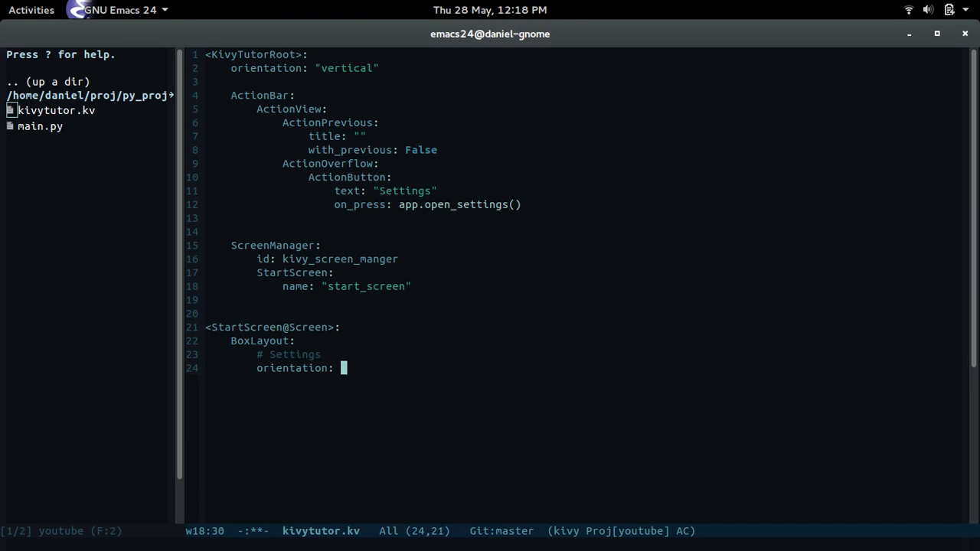
type("\"verti")
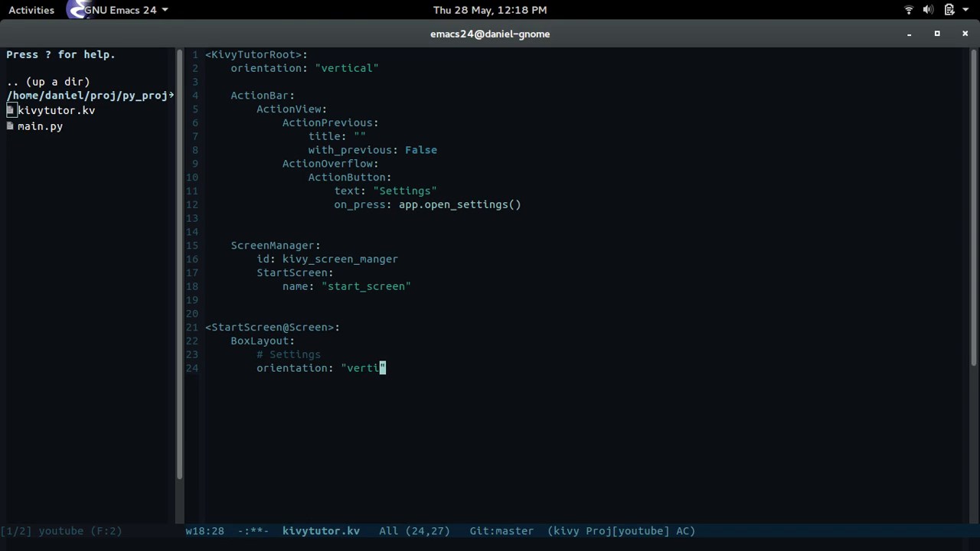
type("cal")
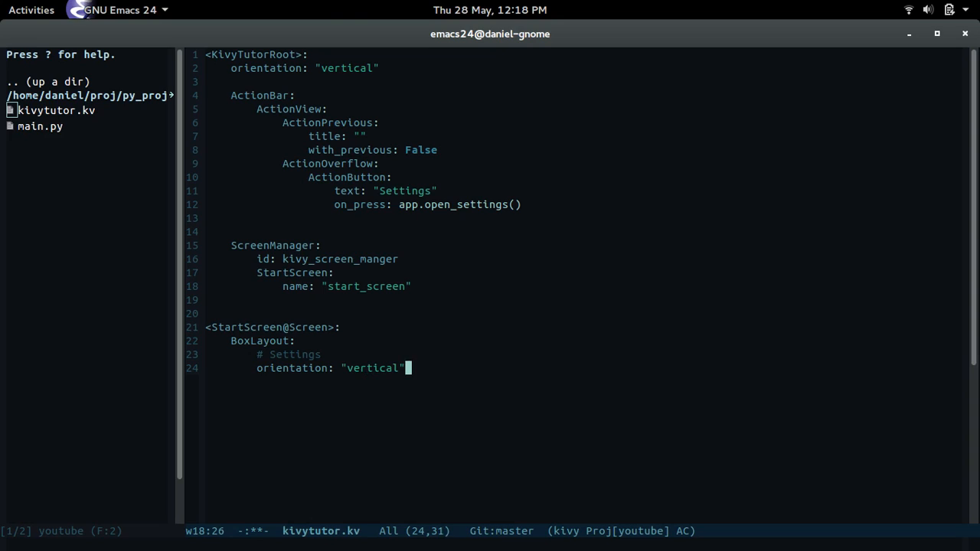
type("paddin")
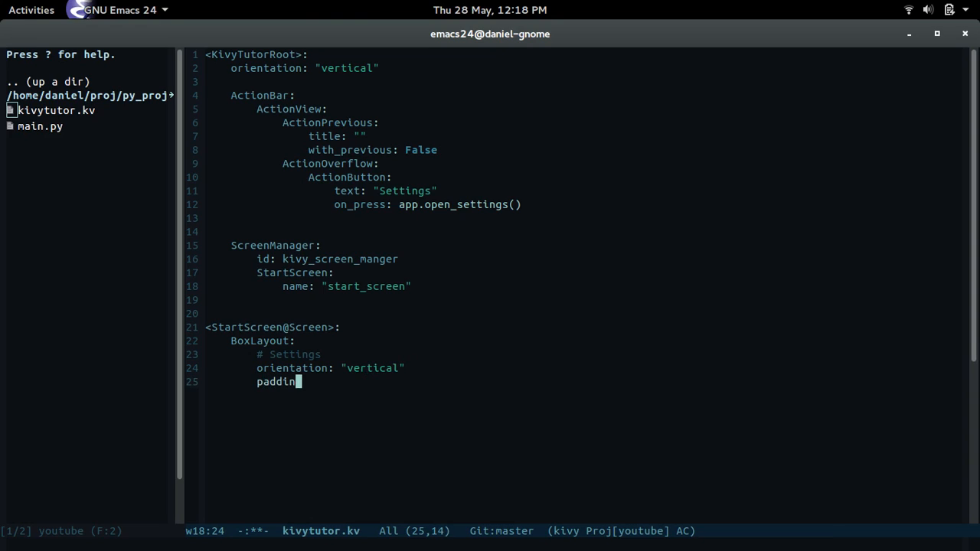
- Set the BoxLayout padding to root.width * .02, root.heigth * .02
type("g:")
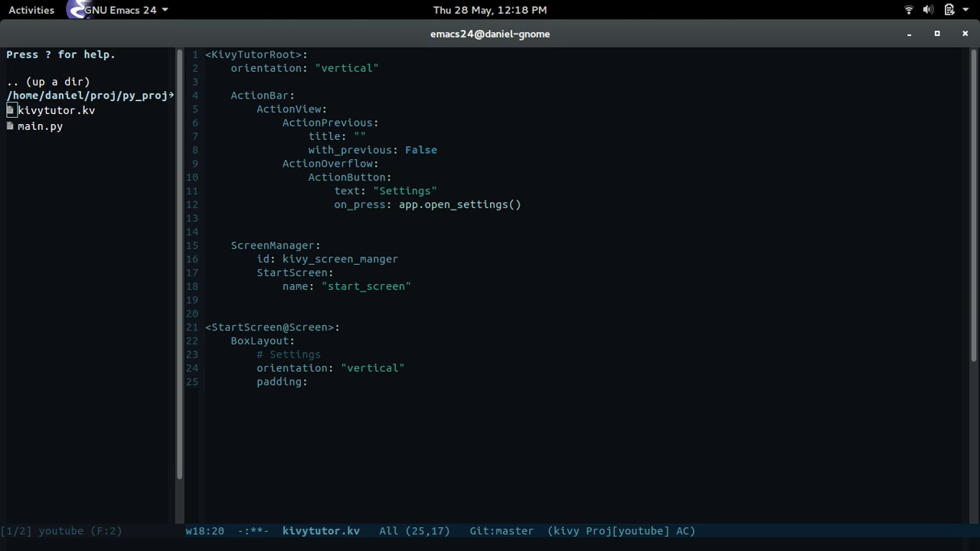
type("root.")
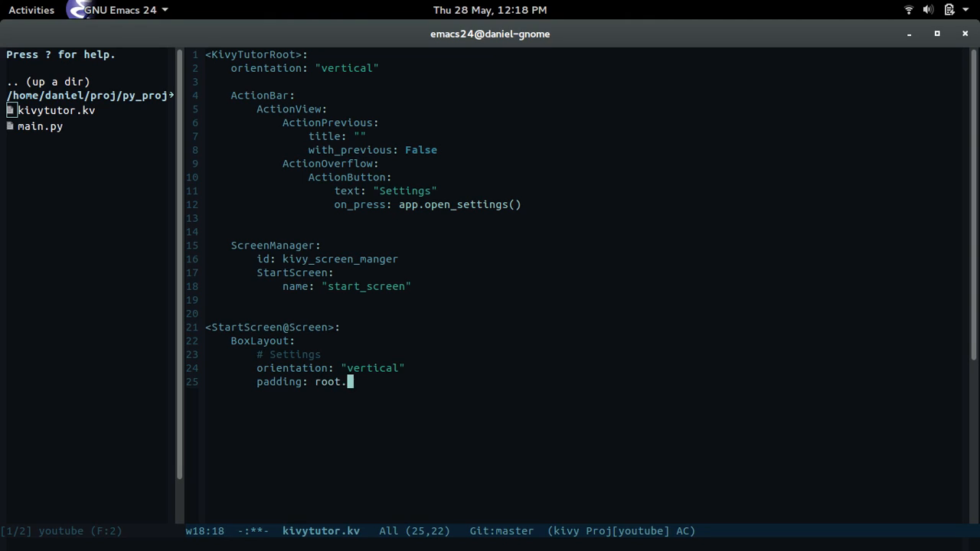
type("with_previous")
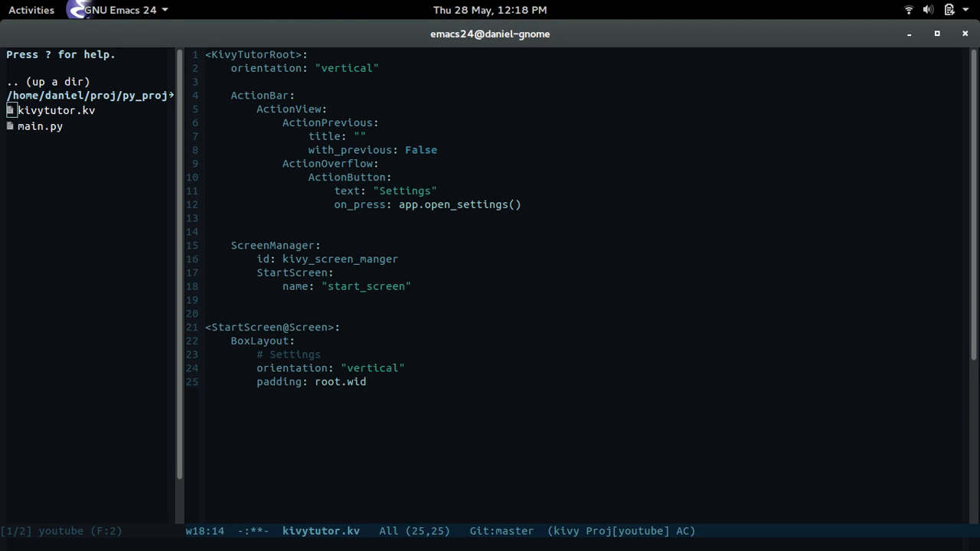
type("th")
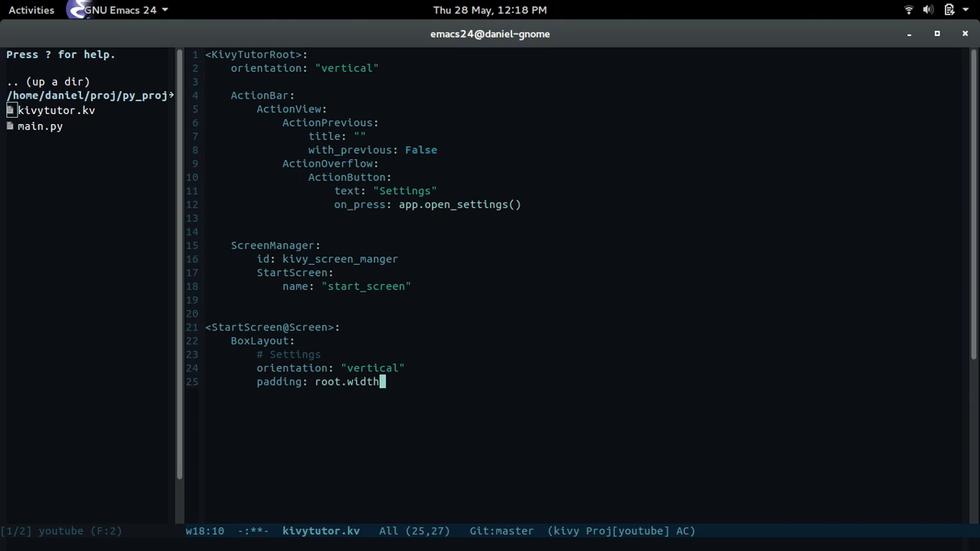
type("* .")
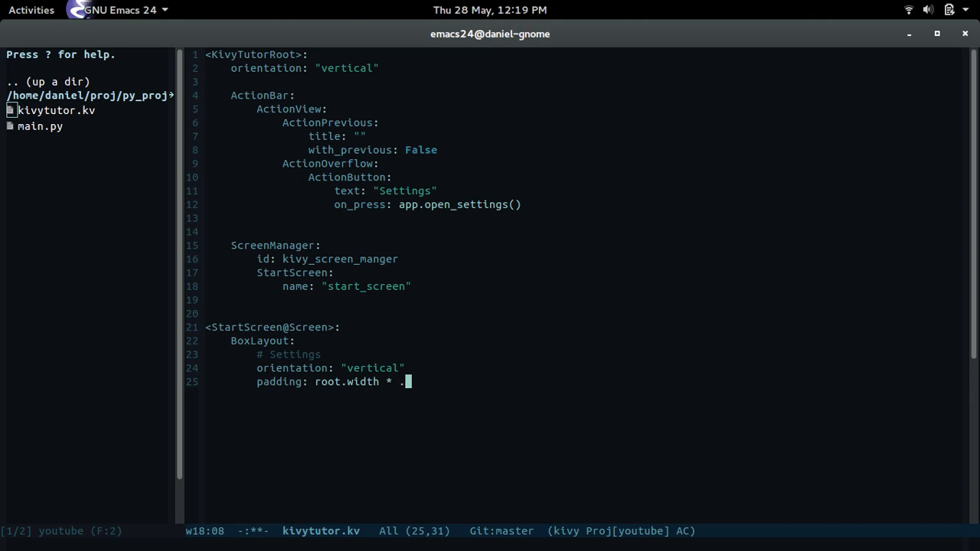
type("02,")
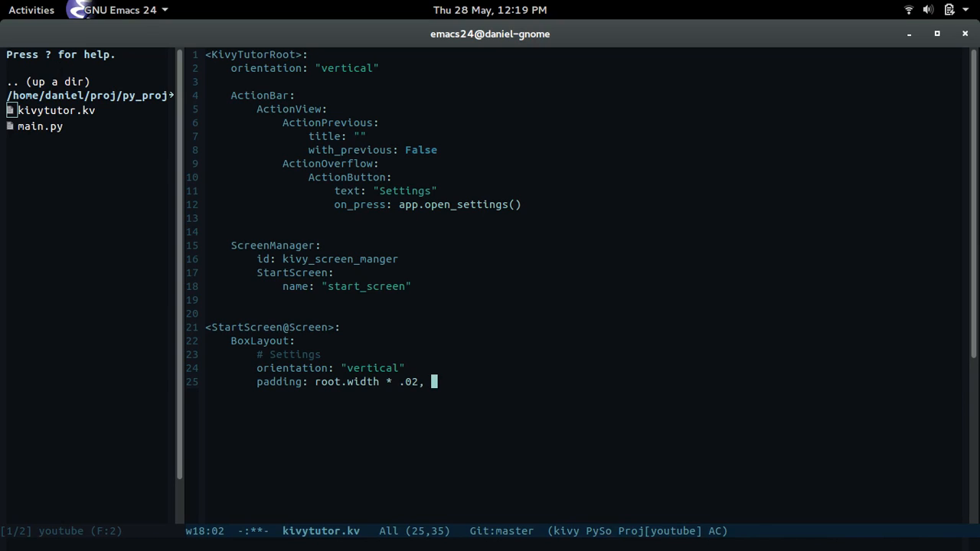
type("root.heigth")
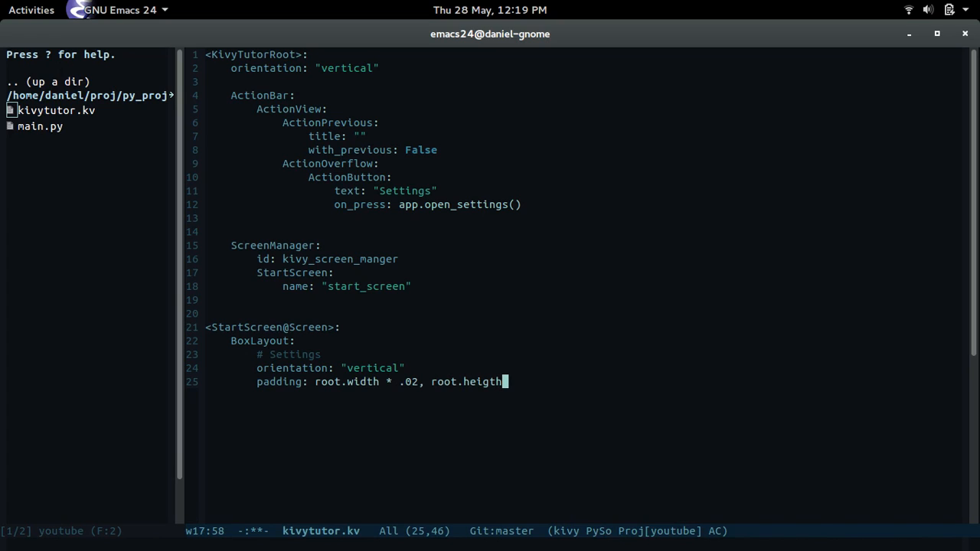
type("* .02")
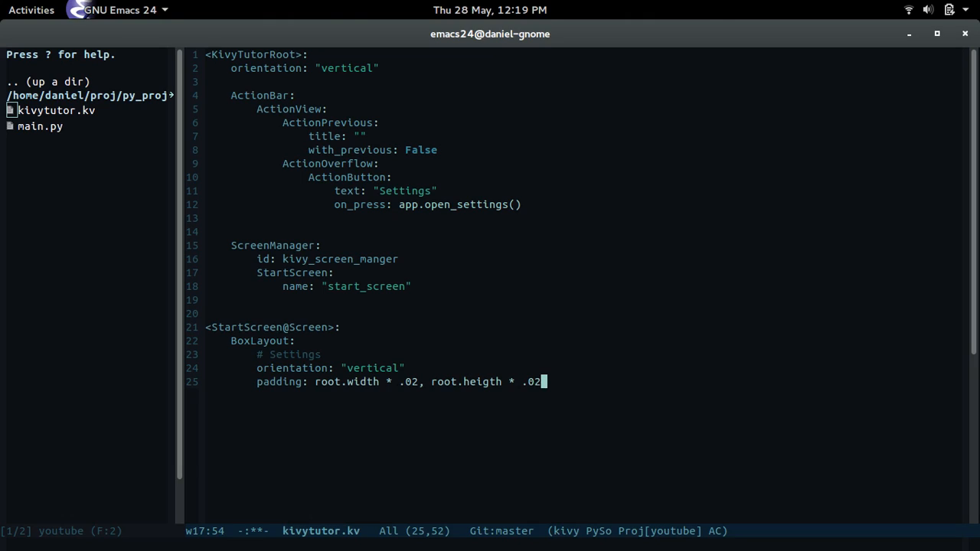
key("Return")
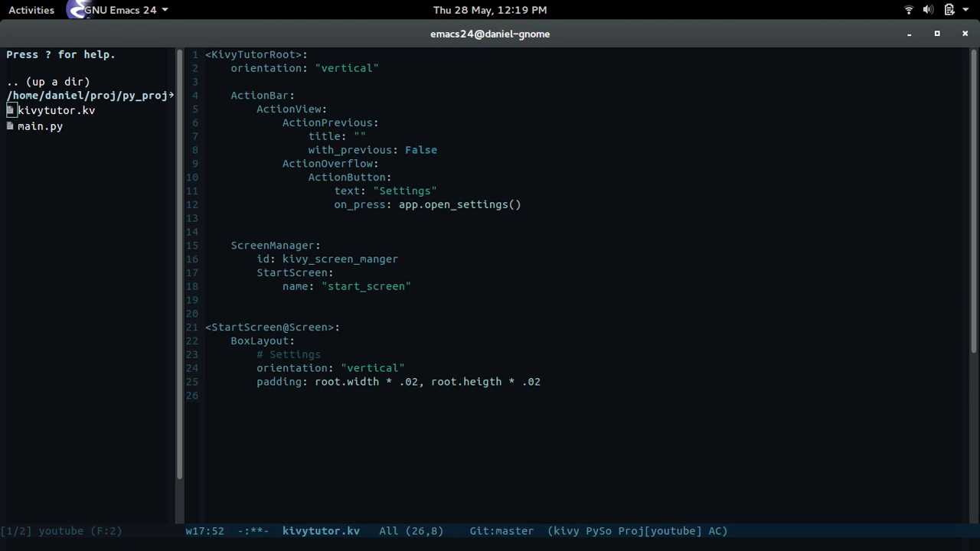
type("spacing:")
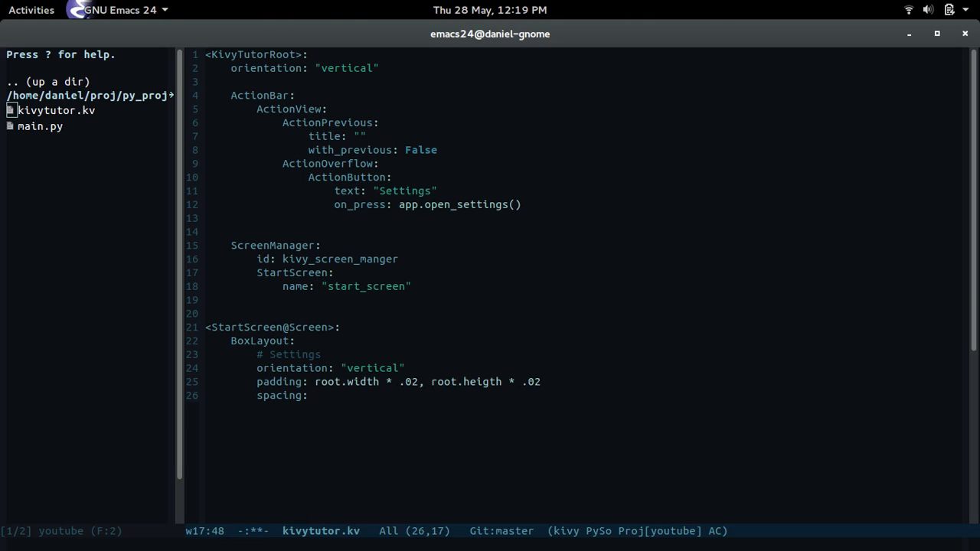
- Set spacing to min(root.width, root.heigth) * .02, correcting a stray 5 typo
type("min")
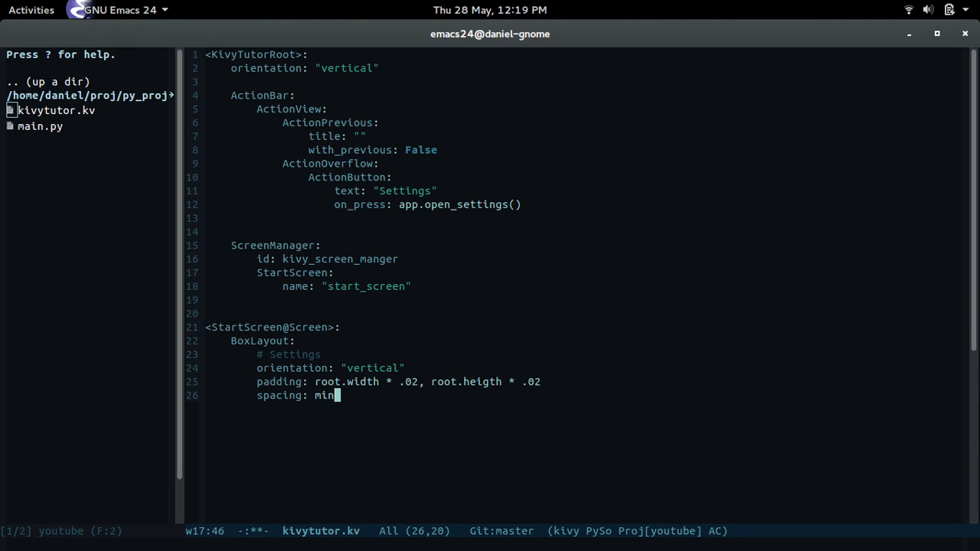
type("()")
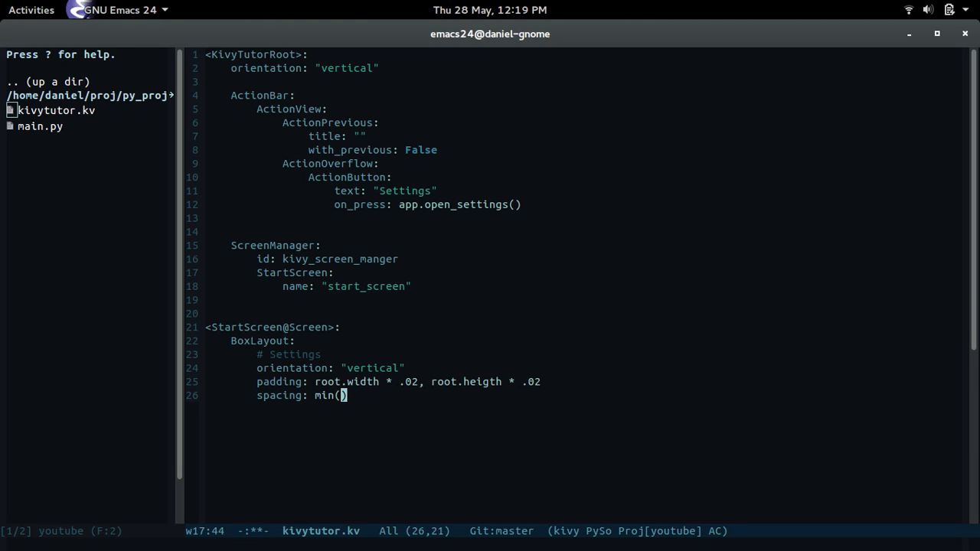
type("root.width, root.heigth")
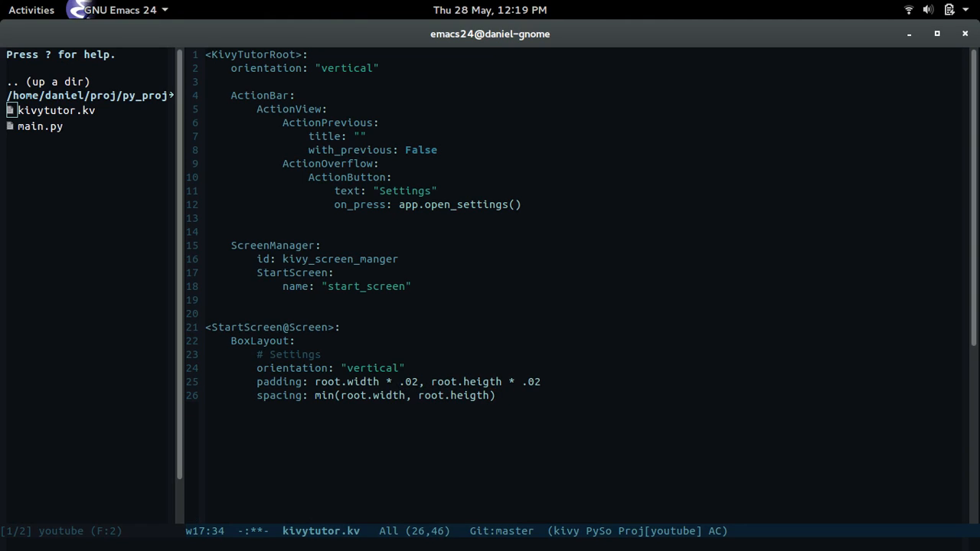
type("* .02")
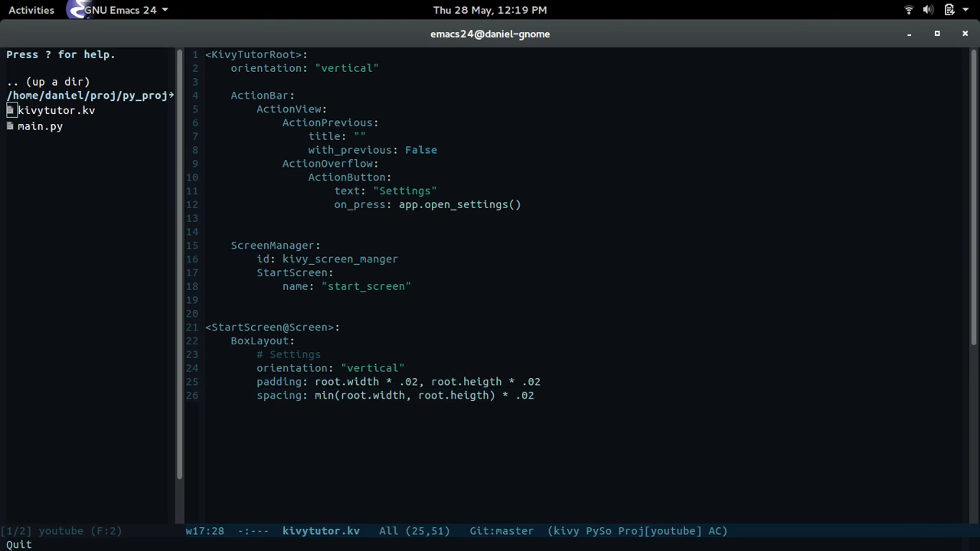
type("5")
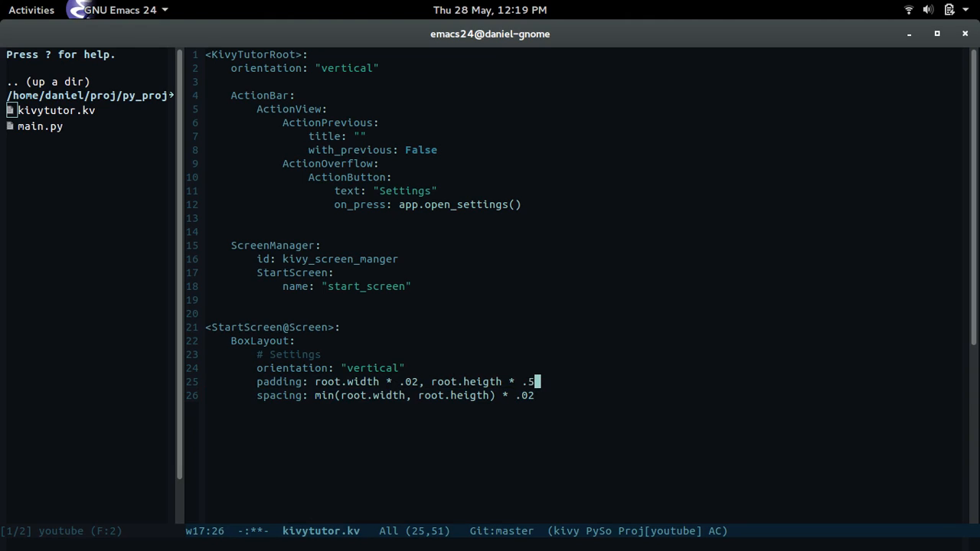
key("BackSpace")
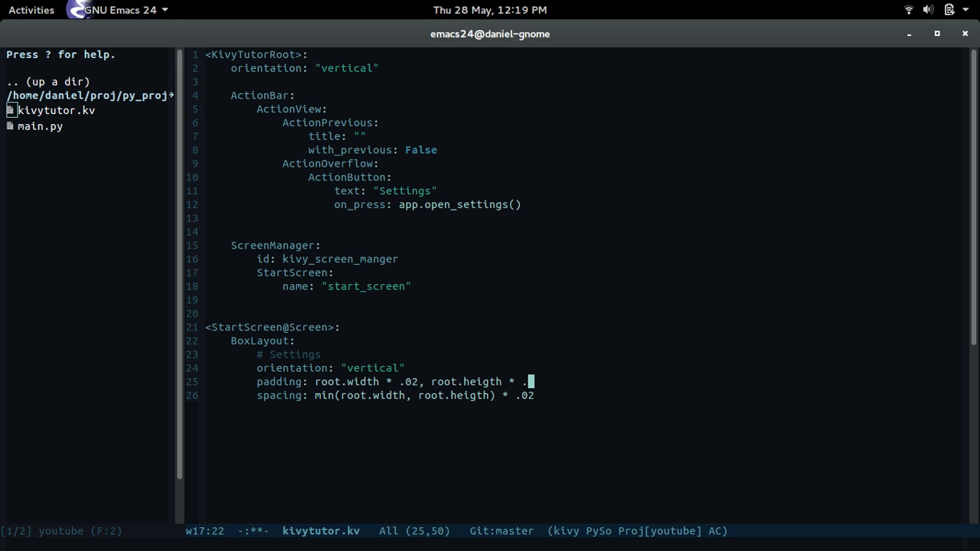
type("02")
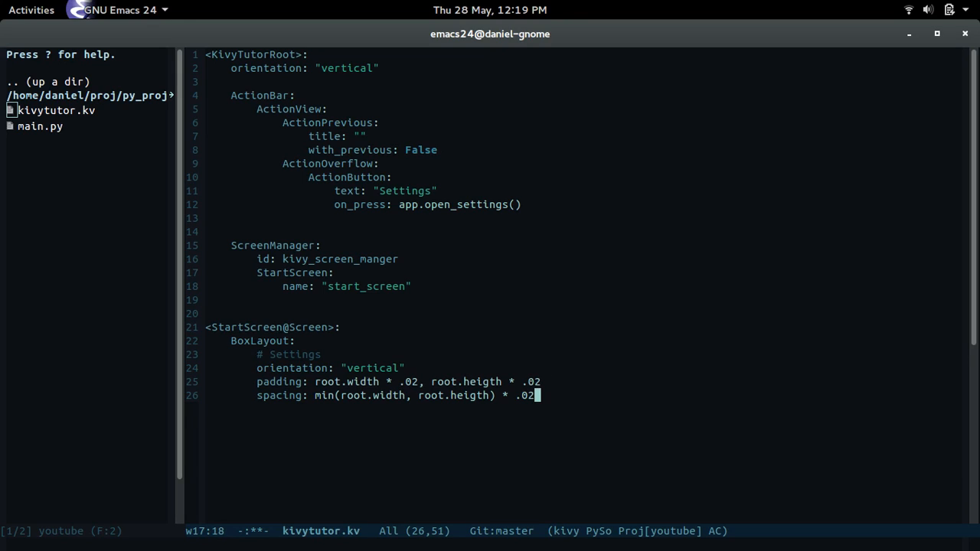
key("Return")
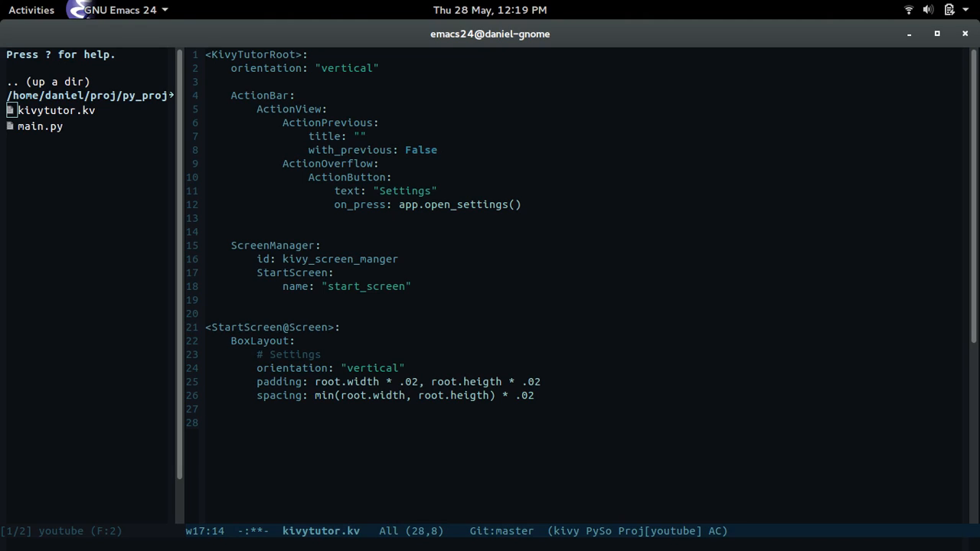
- Add a Label with text "[b]Kivy Math Tutor[/b]" to the BoxLayout
type("Label:")
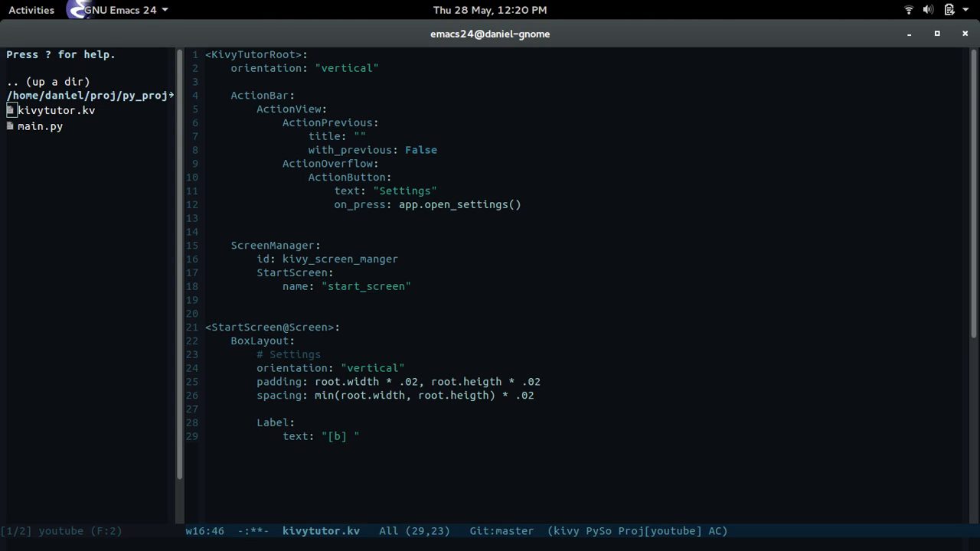
type("Kivy Math Tutor[/b")
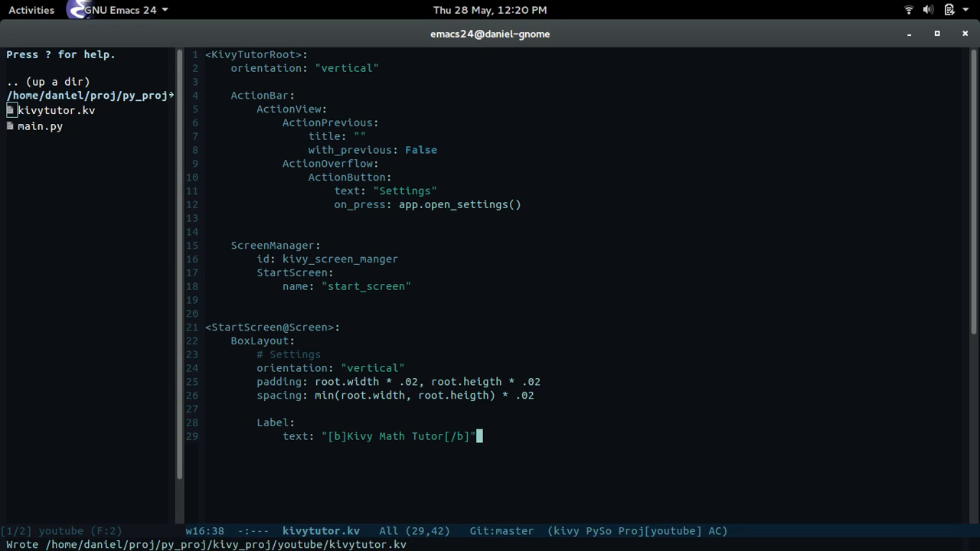
key("ctrl+g")
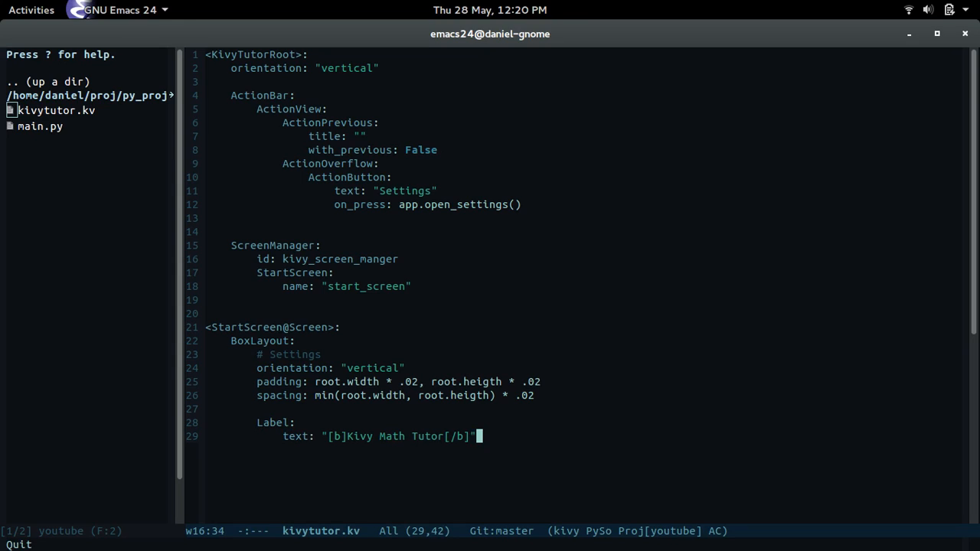
- Enable markup: True on the Kivy Math Tutor Label
key("Return")
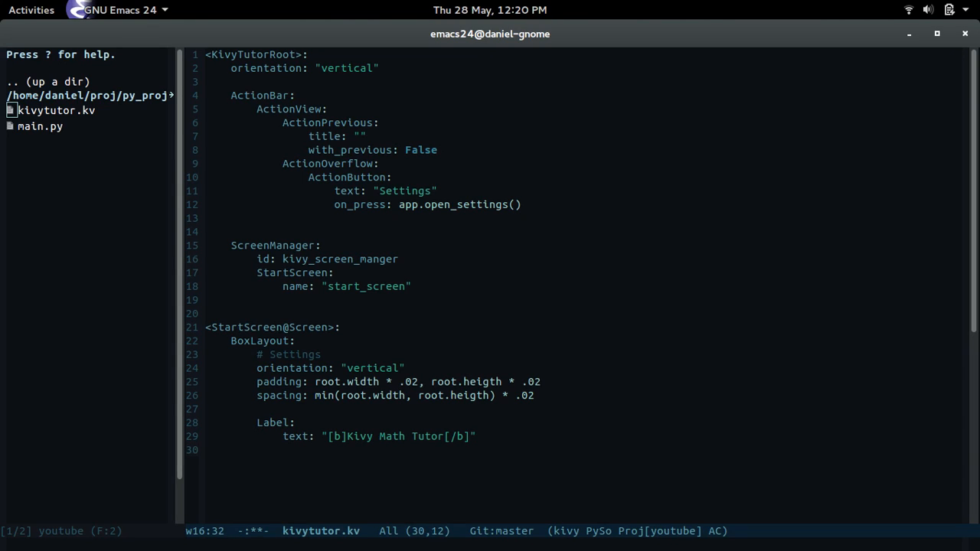
type("m")
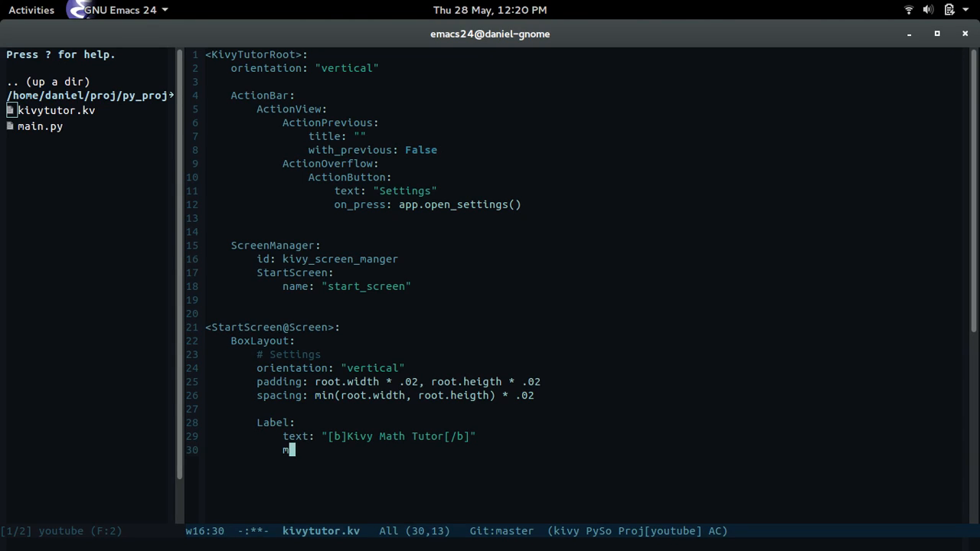
type("arkup")
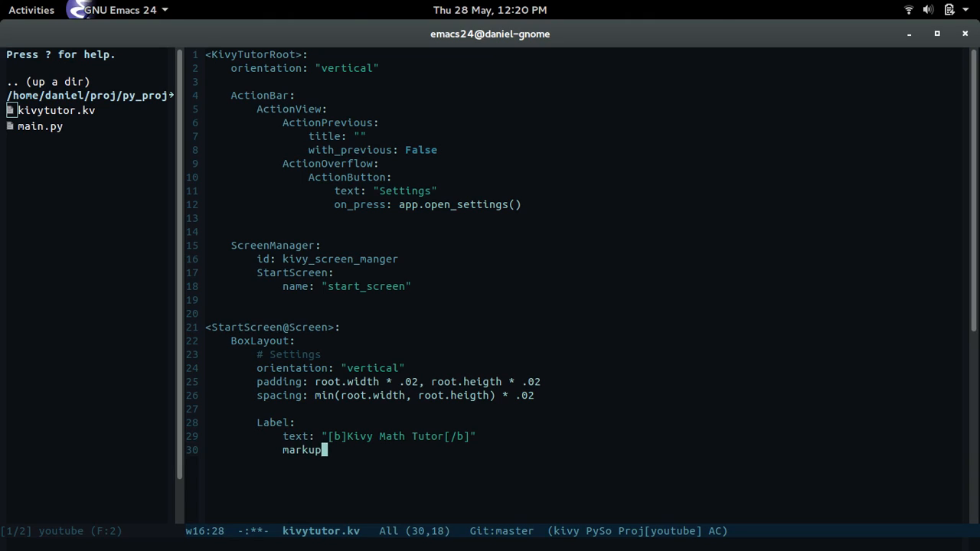
type(": True")
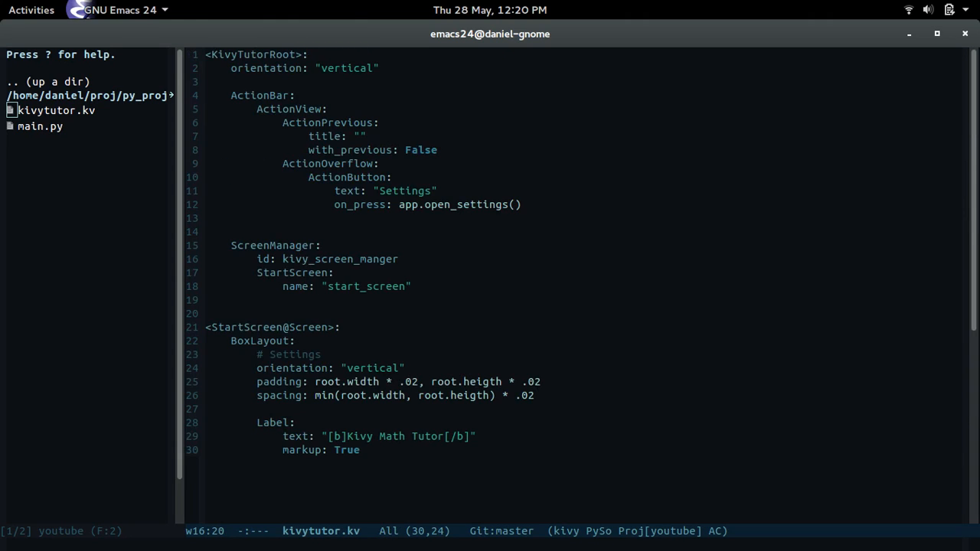
type("Bu")
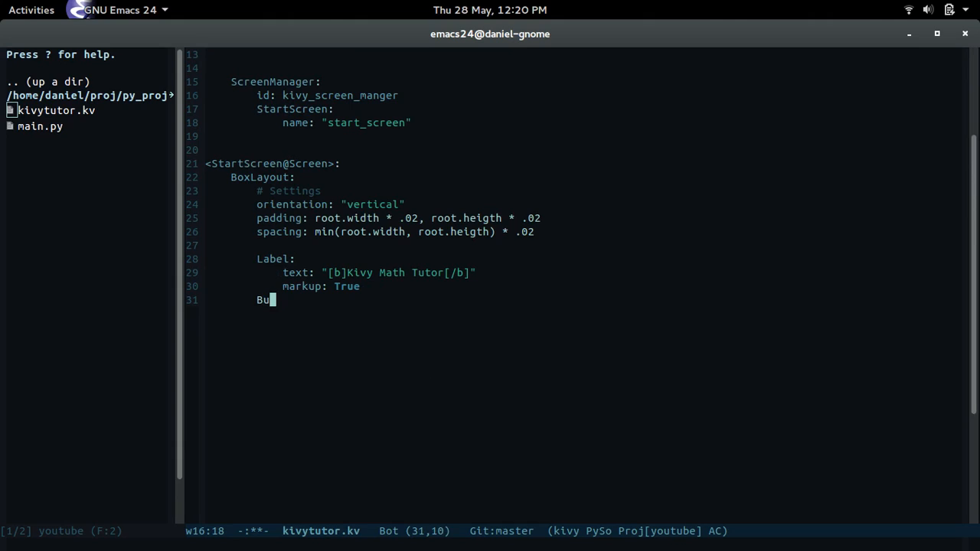
- Create a Button with empty text and replicate it into six Buttons
type("tton:")
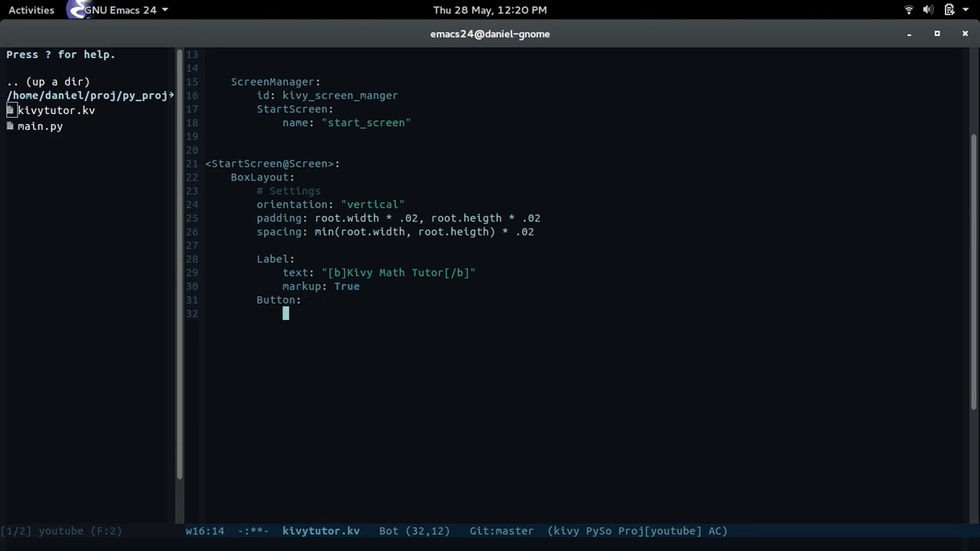
type("text: \"")
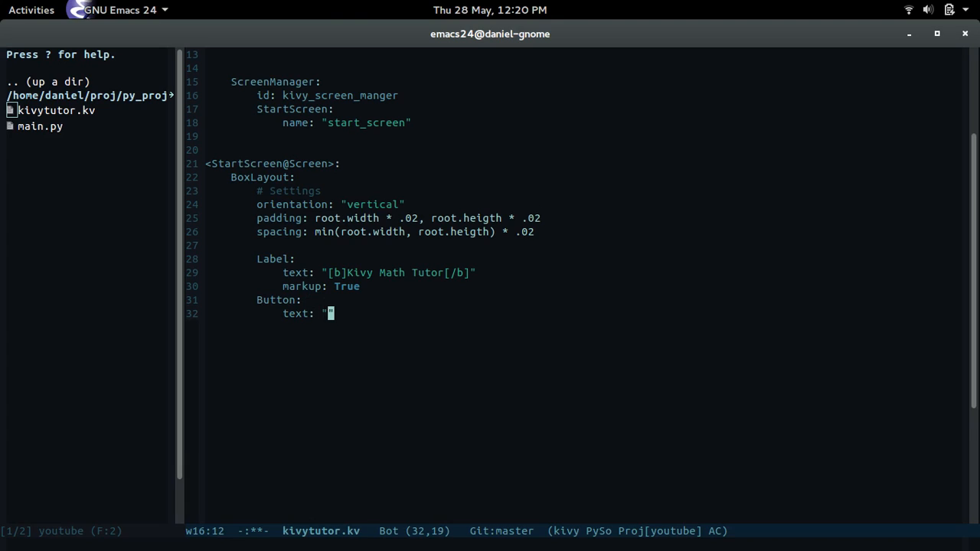
type("\"")
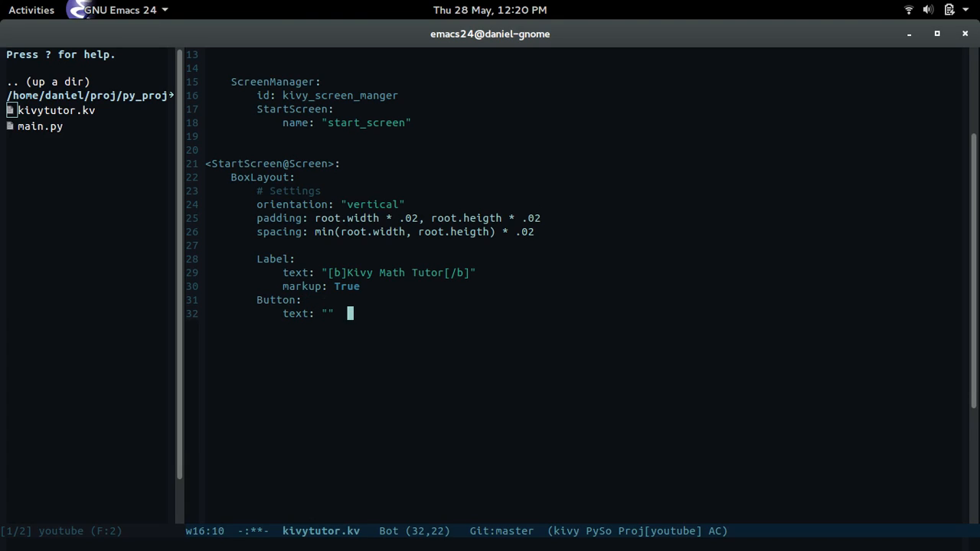
key("Return")
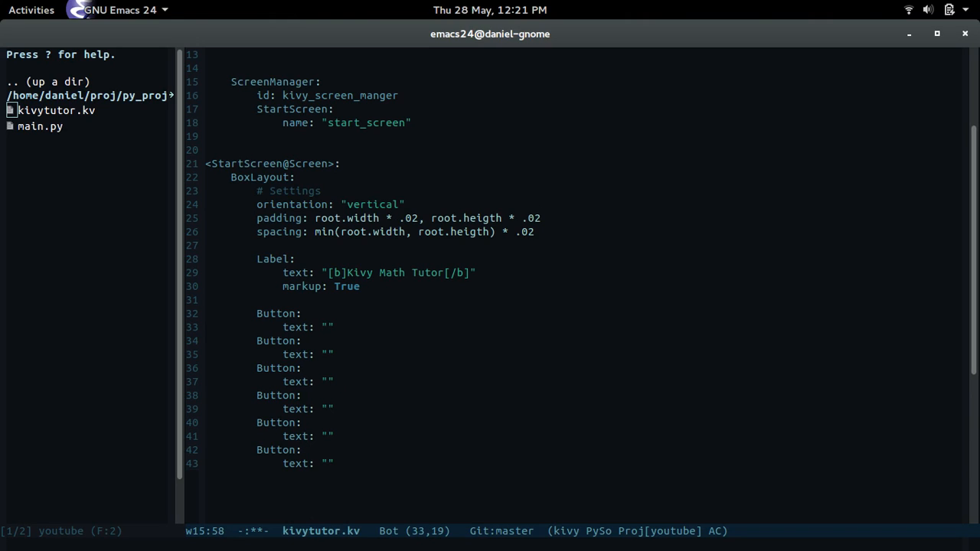
- Label the first buttons Addition, Subtraction and Multiplication
type("Addition")
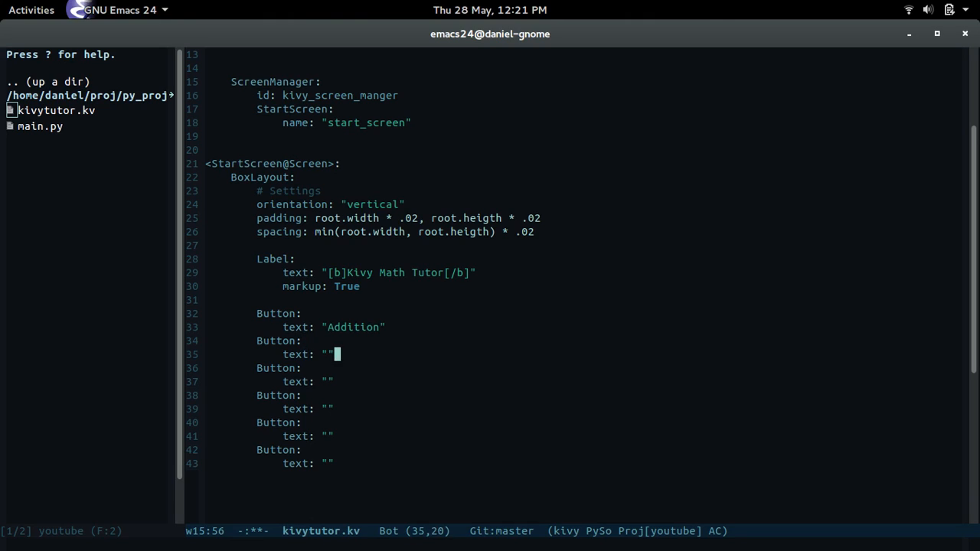
type("Subtracti")
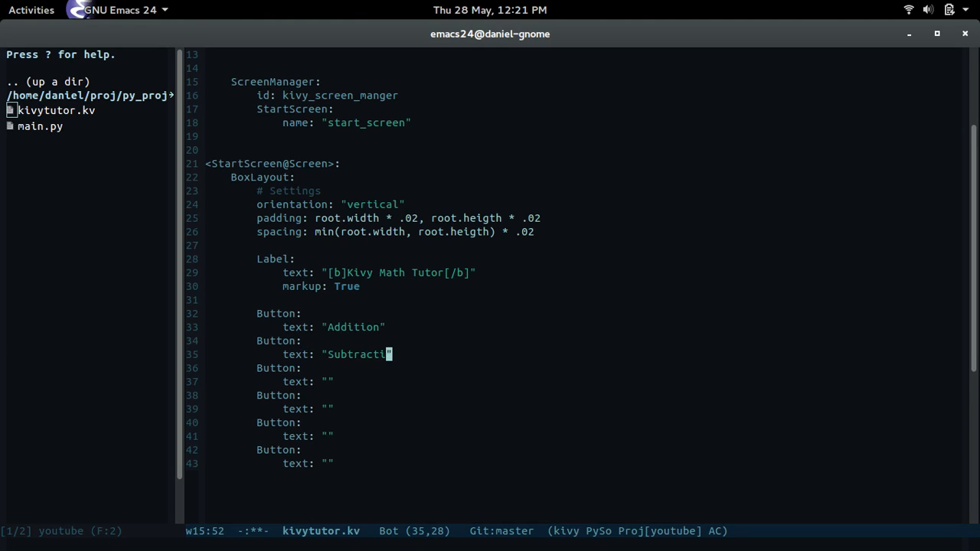
type("on")
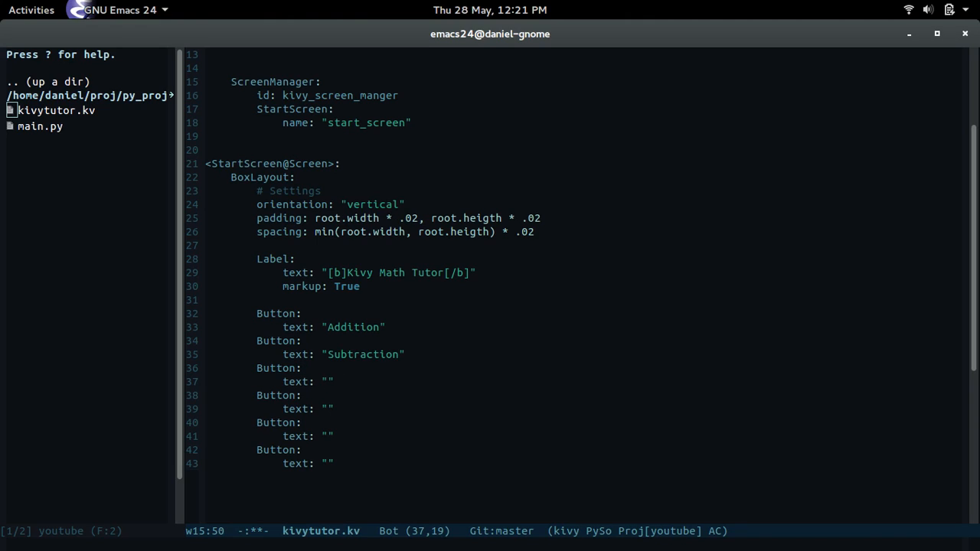
type("Multiplicat")
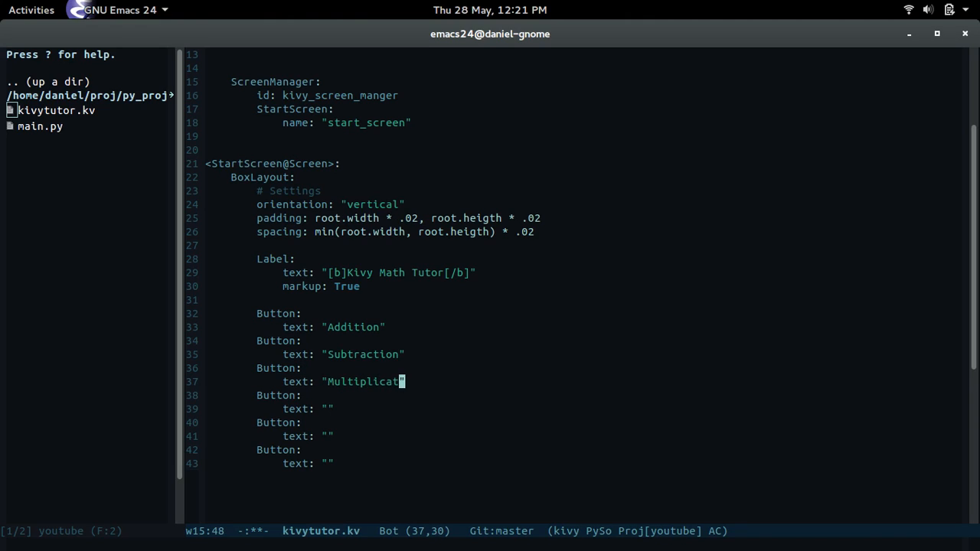
type("ion")
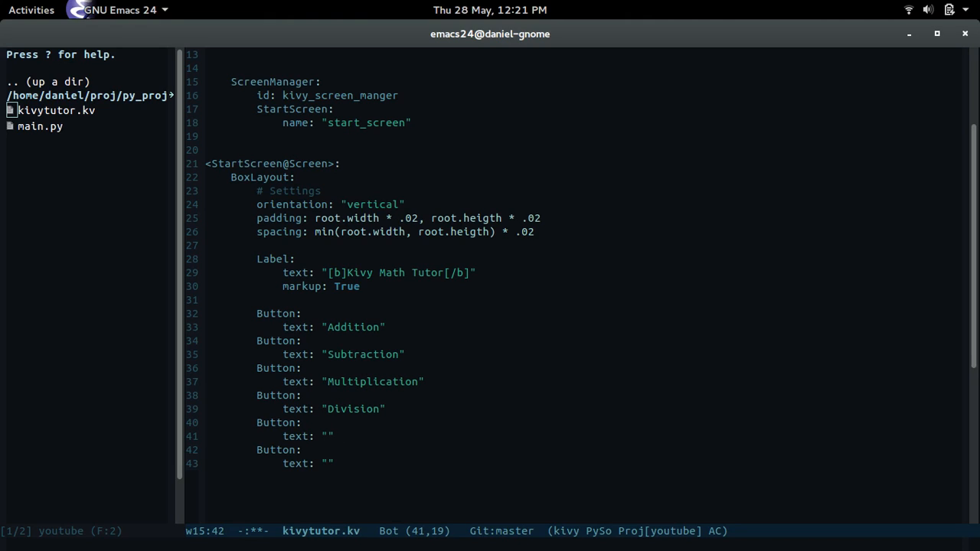
- Label the last buttons Mix! and About this App, then try and remove an on_press line
type("Mix!")
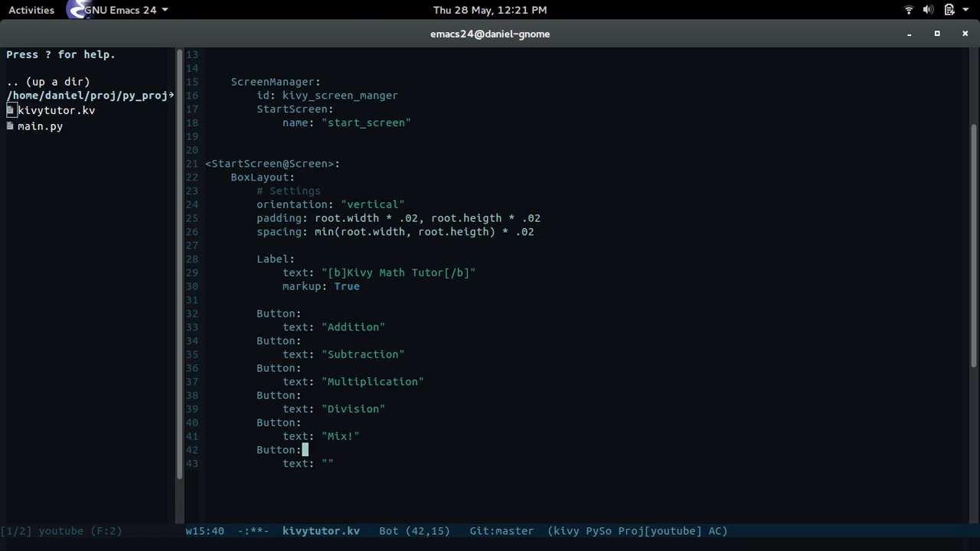
type("A")
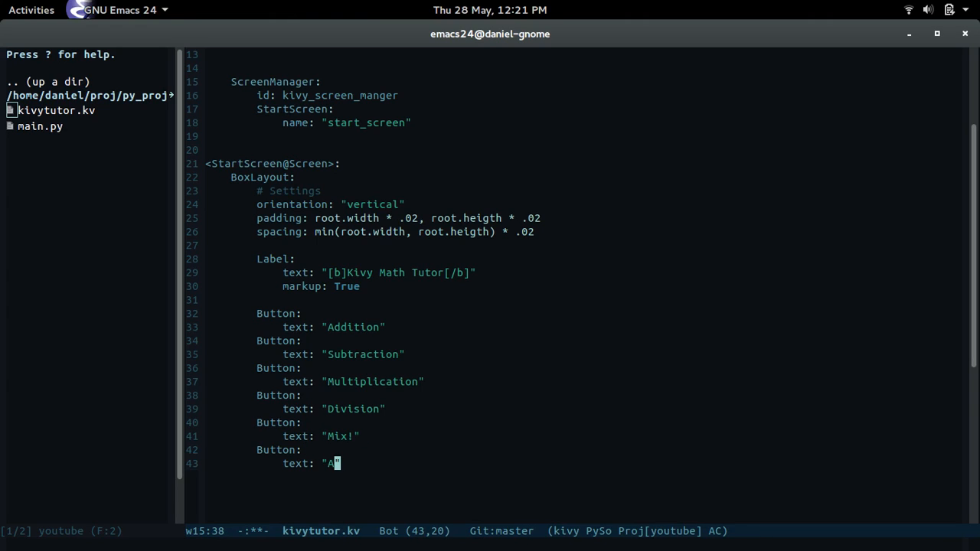
type("bout this a")
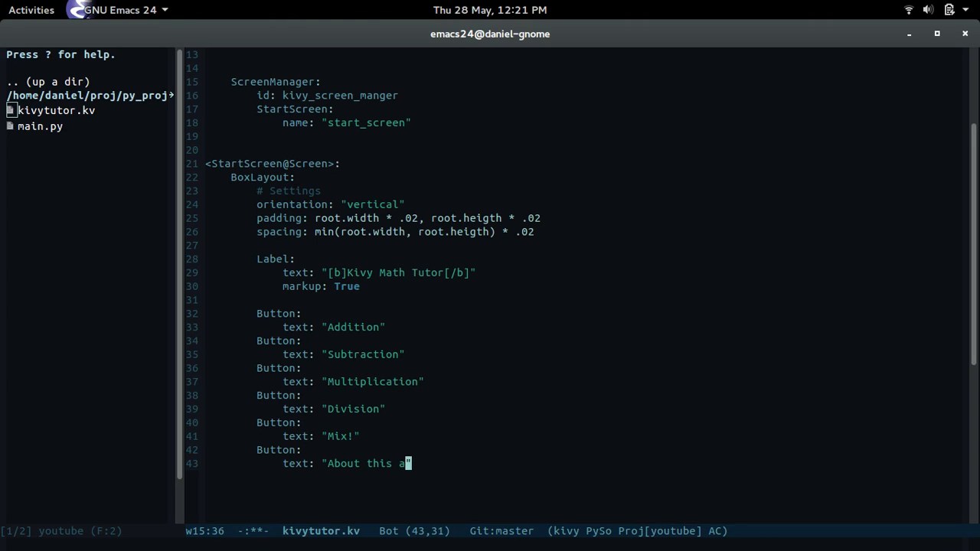
type("pp\"")
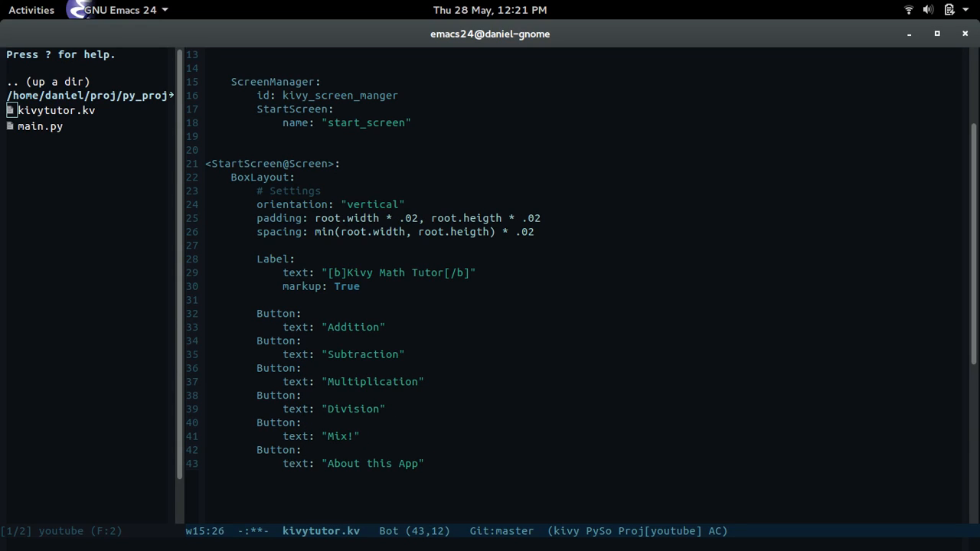
type("on_press")
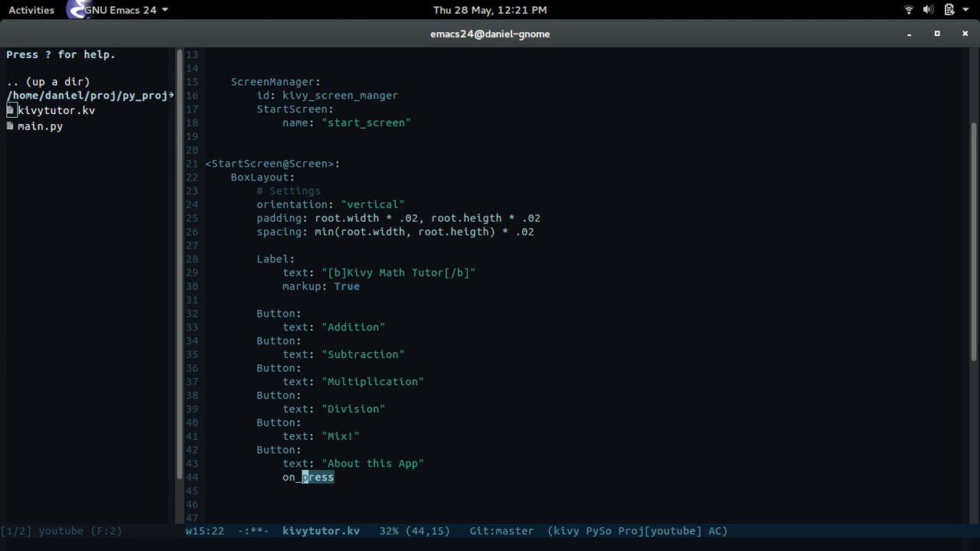
type("on_release")
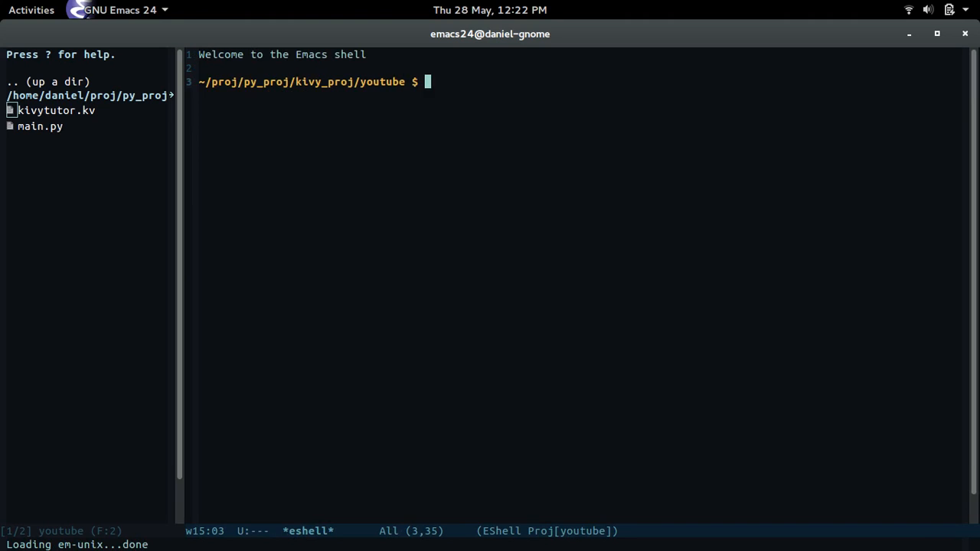
- Run python2 in eshell to try launching the KivyTutor app
type("python2")
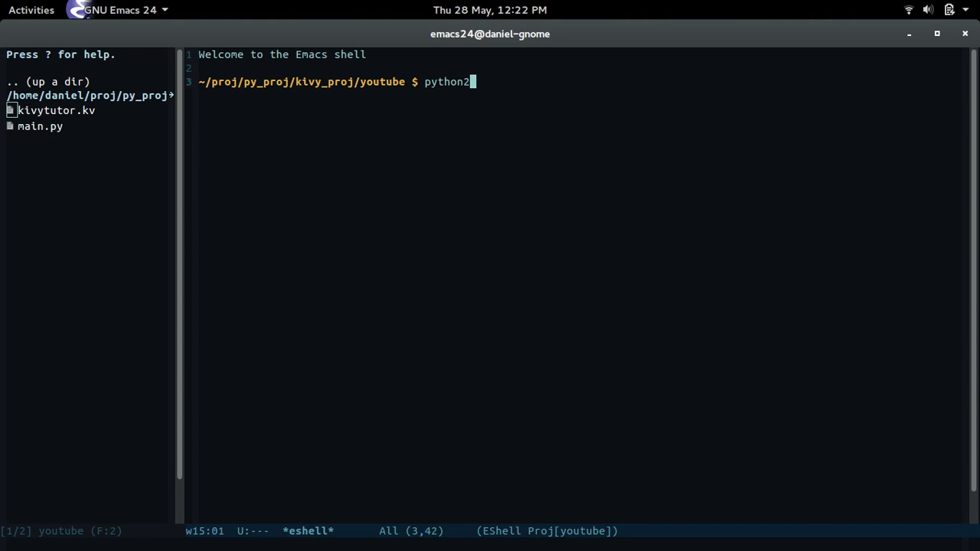
key("Return")
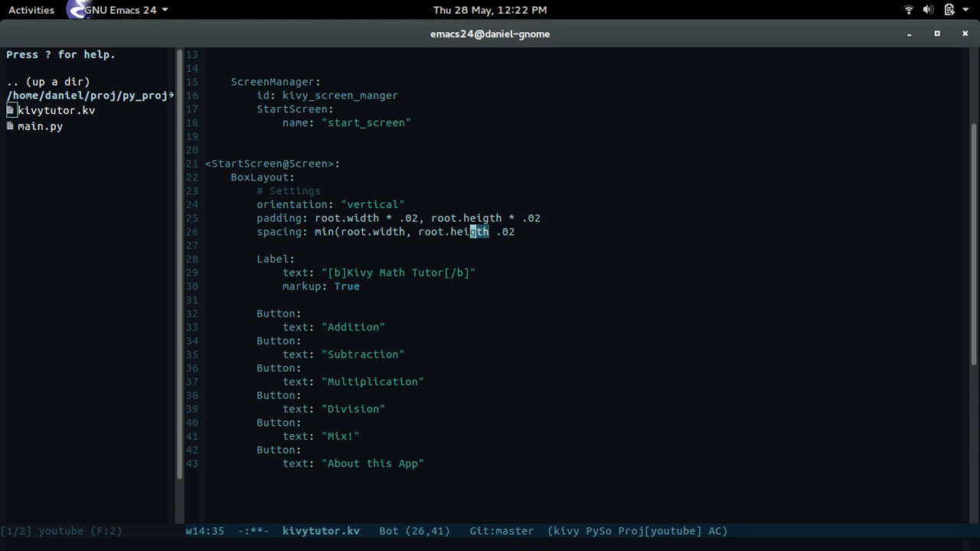
- Correct 'heigth' to 'height' on line 26 and run python3 main.py in eshell
type(") *")
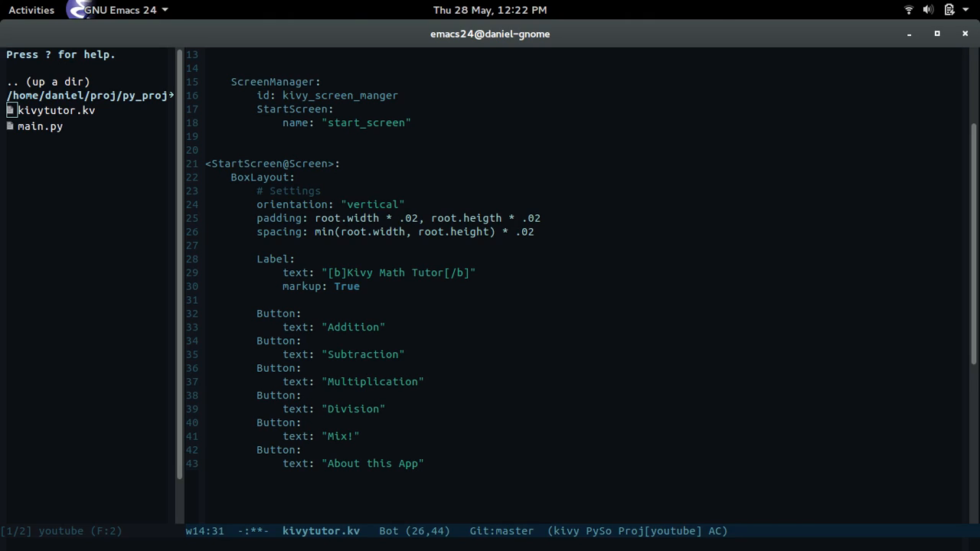
left_click(496, 217)
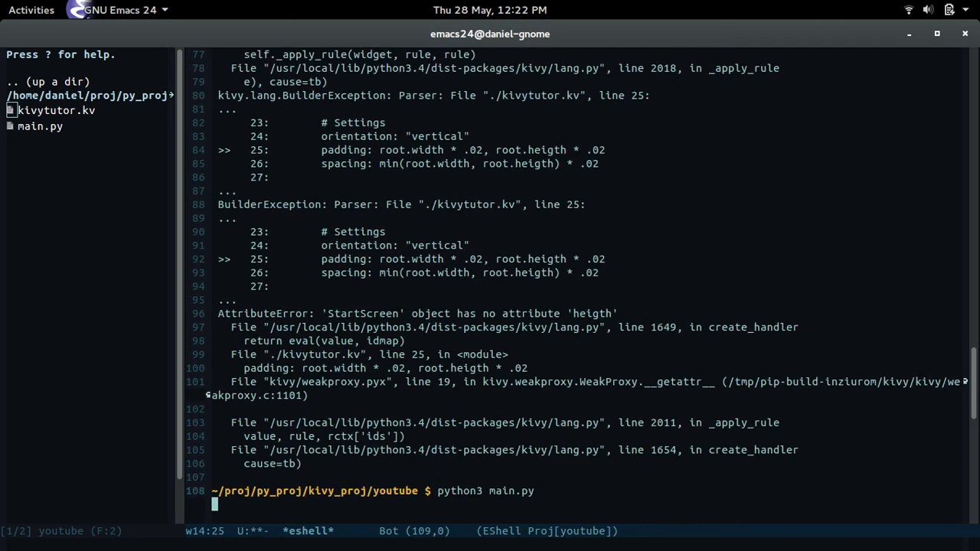
- Launch KivyTutor, move and maximize its window to inspect the title and six buttons, then close it
key("Return")
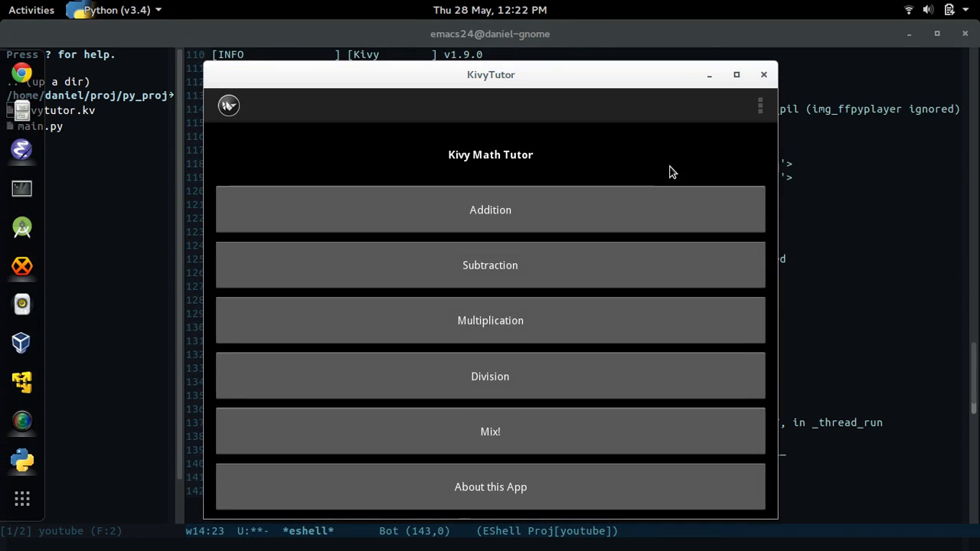
left_click_drag(491, 74, 472, 65)
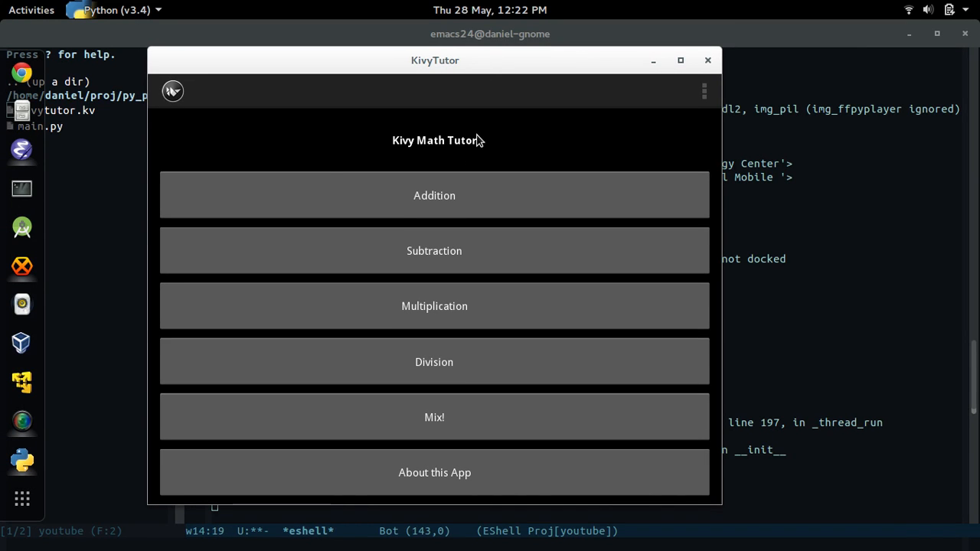
mouse_move(456, 113)
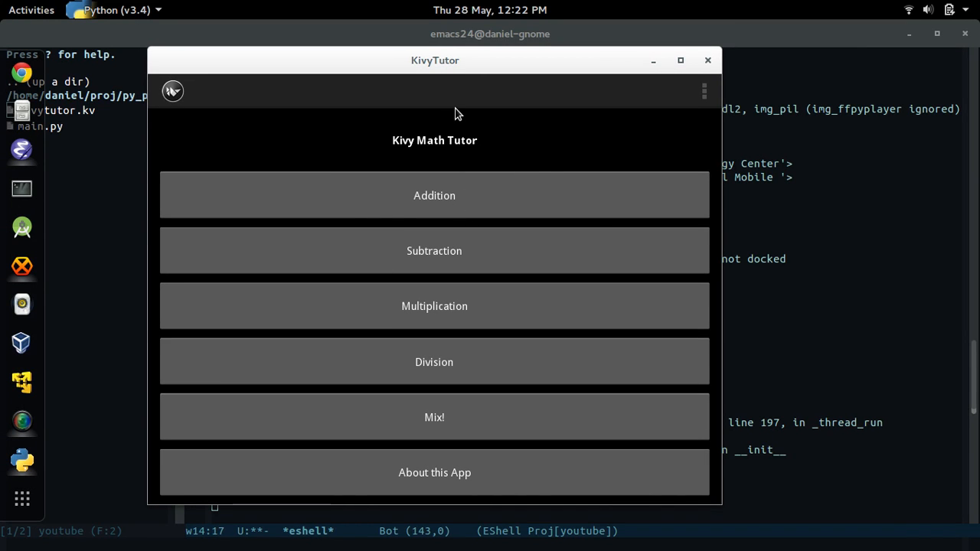
left_click(679, 60)
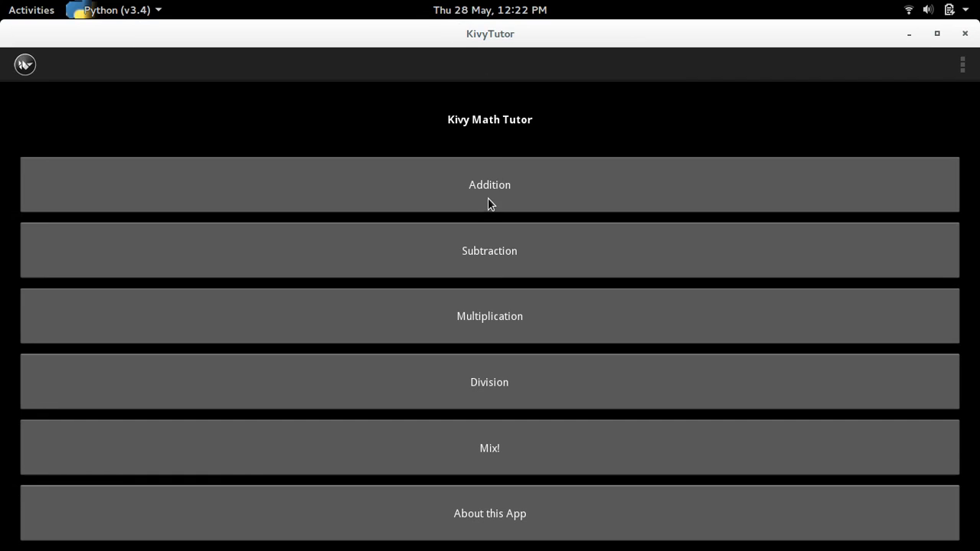
mouse_move(508, 345)
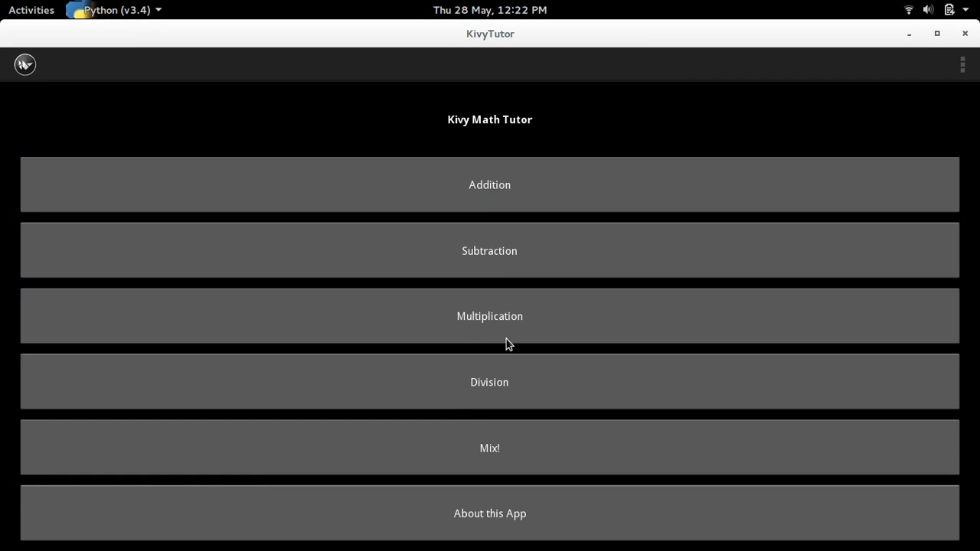
mouse_move(493, 327)
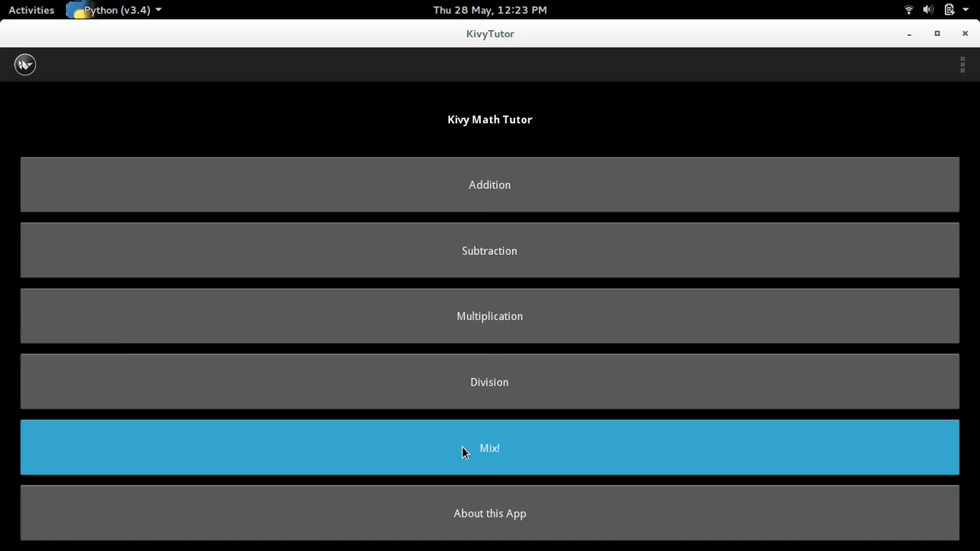
mouse_move(466, 176)
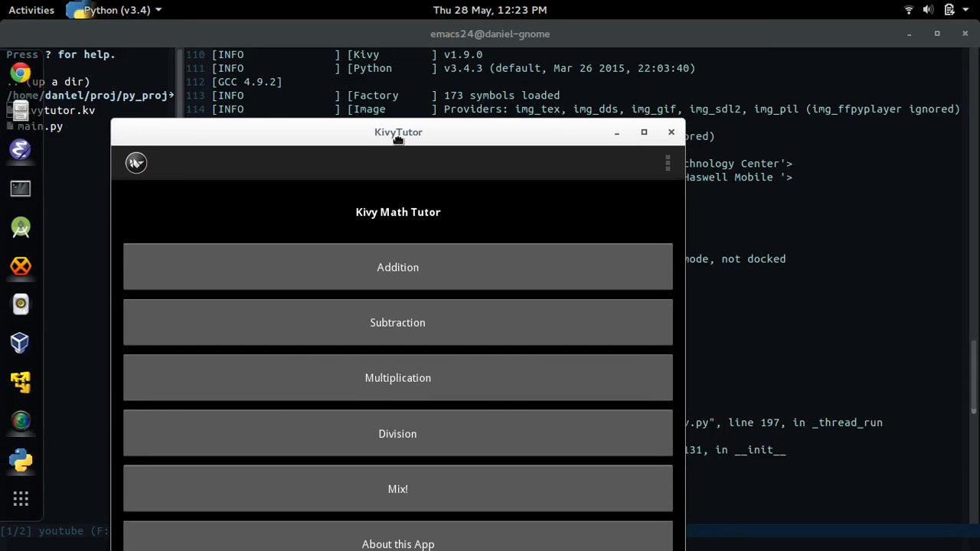
left_click(670, 132)
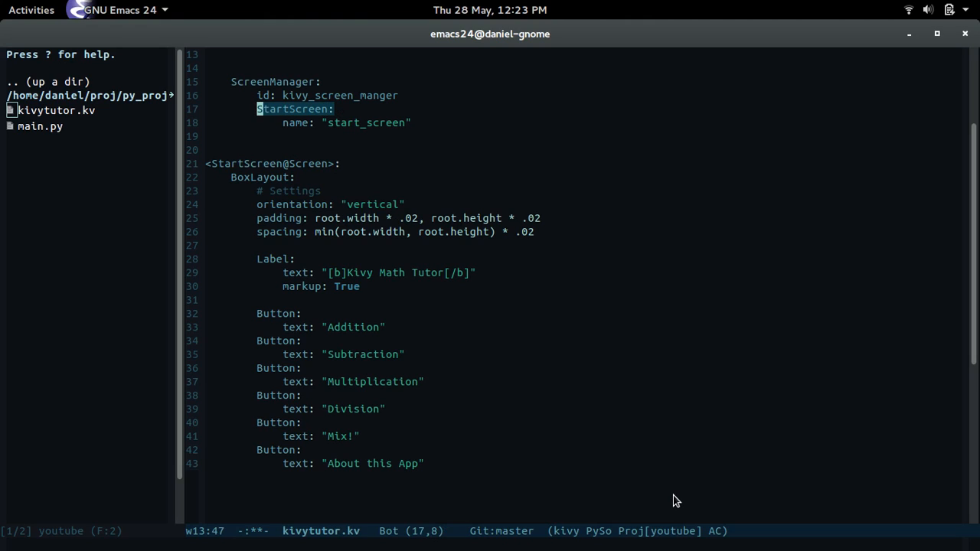
- Point out the Multiplication button, start_screen name and root.width spacing line, then save kivytutor.kv
key("ctrl+space")
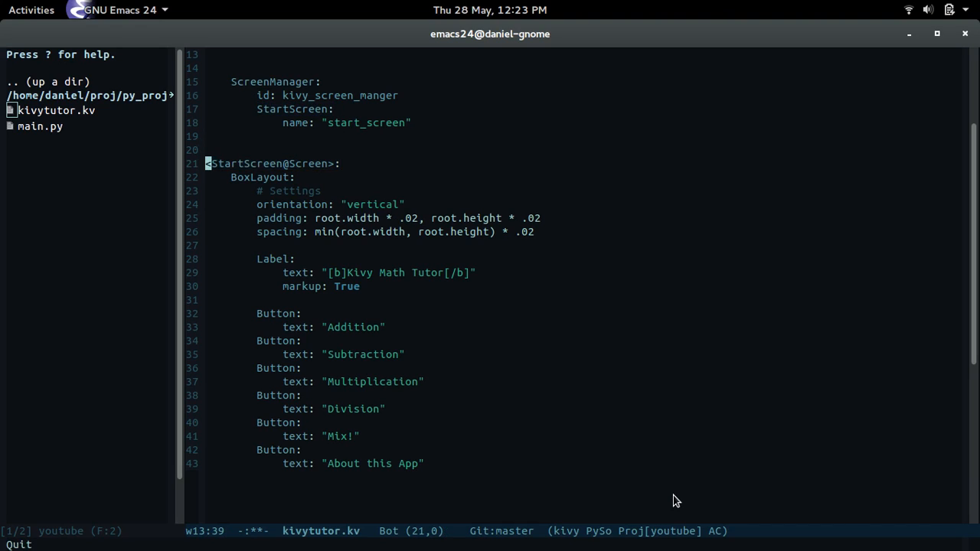
left_click(342, 381)
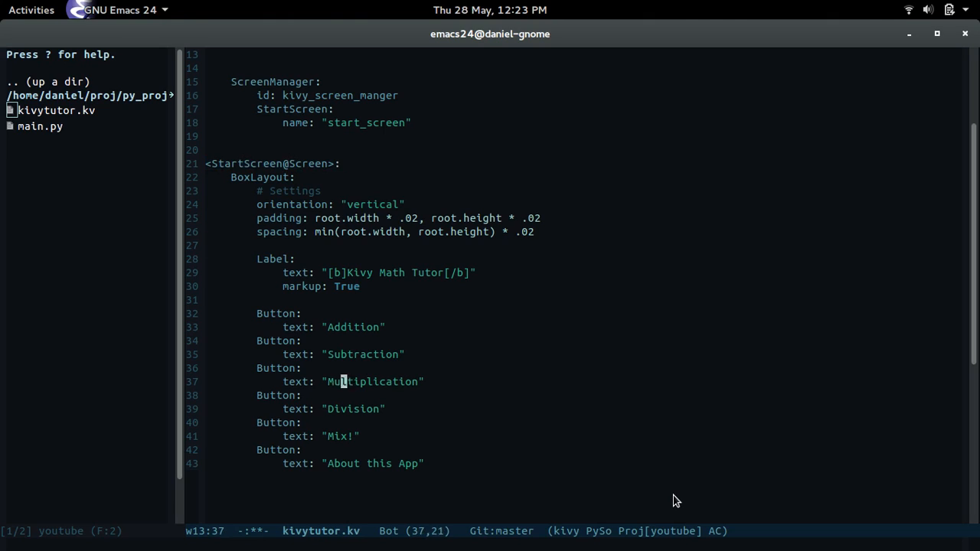
left_click(344, 123)
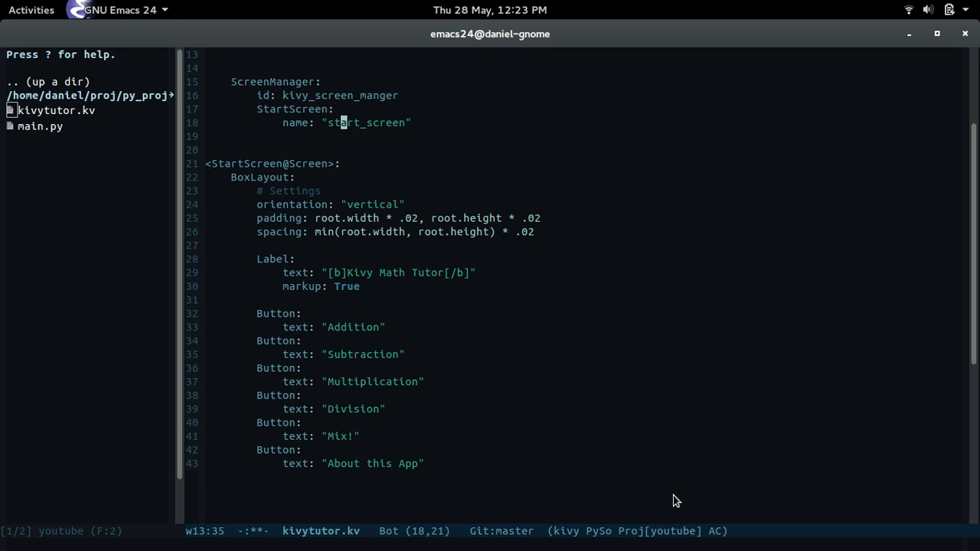
type("alsdjkfl")
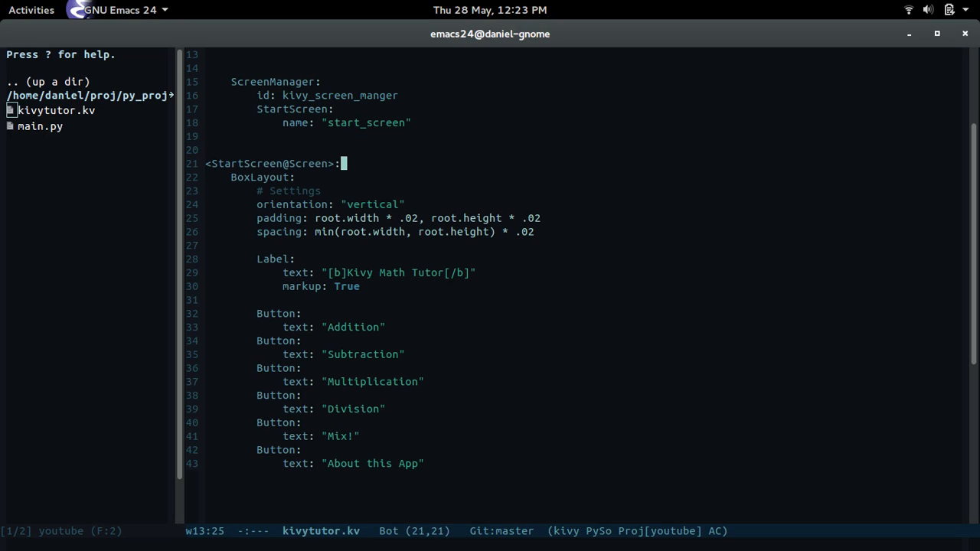
left_click(343, 231)
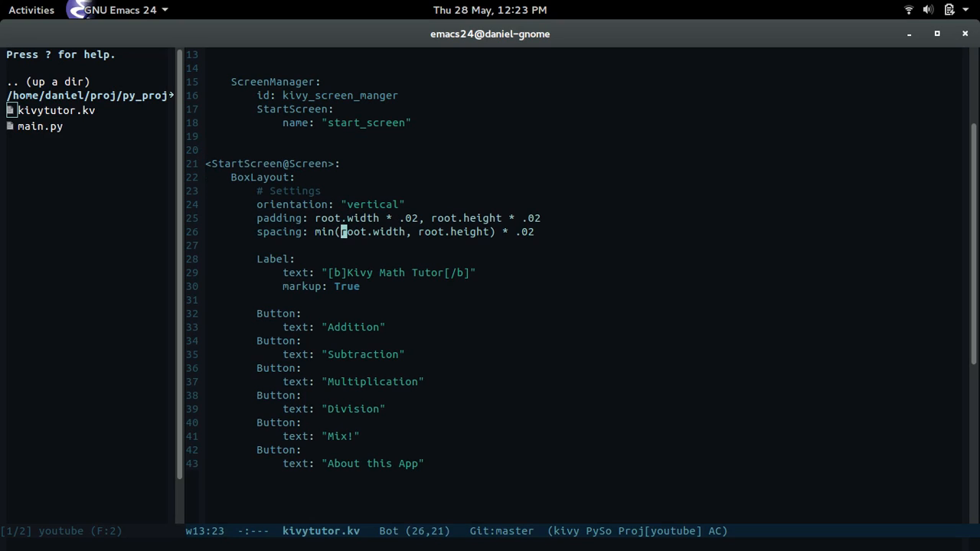